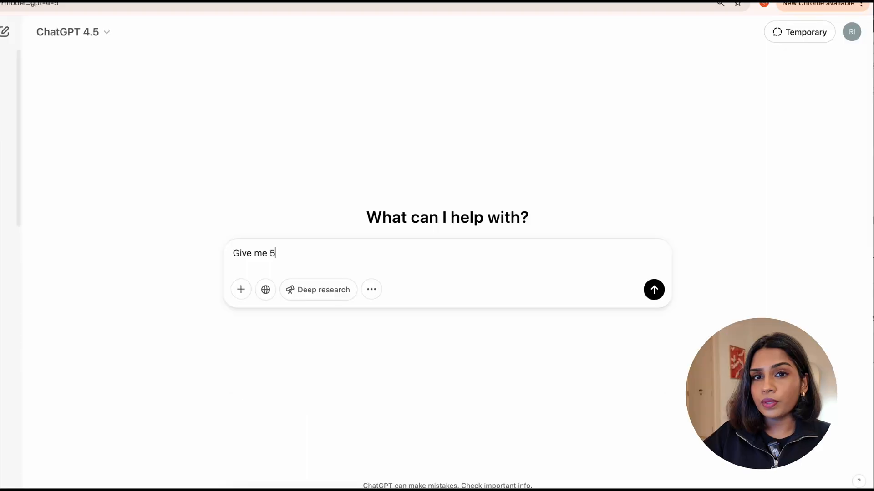
# - Draft the ChatGPT prompt asking for 5 options of a three-worded name
pyautogui.write('options o')
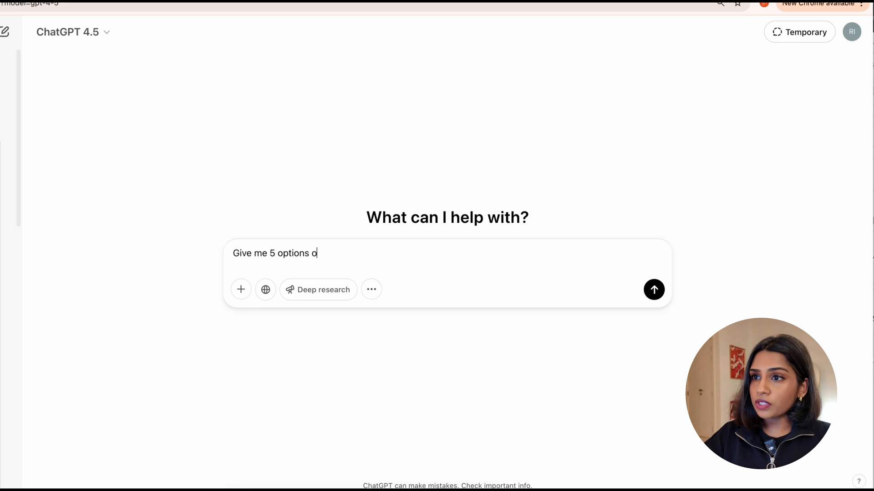
pyautogui.write('f a three worded')
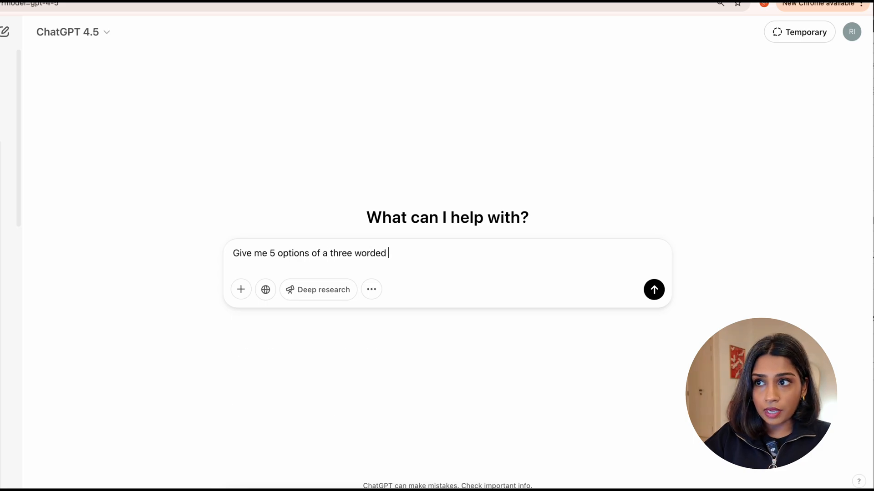
pyautogui.click(654, 289)
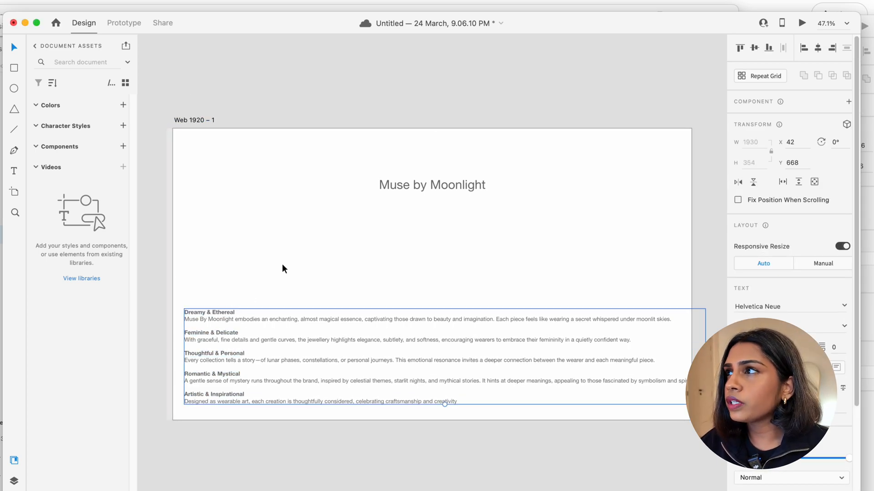
# - Add 'handwritten italics' to the font criteria note above the wordmark
pyautogui.click(431, 224)
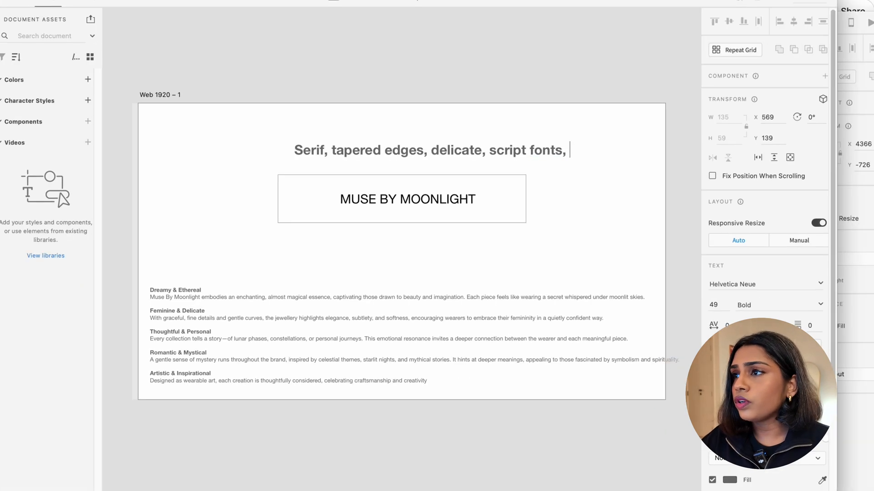
pyautogui.write('handwritten italics')
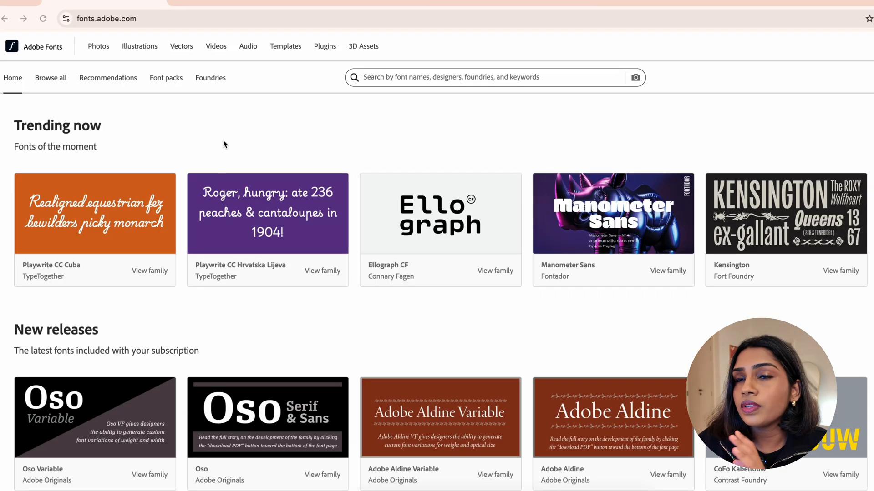
# - Browse the full Adobe Fonts catalogue previewing the sample text 'Muse by Moonlight'
pyautogui.click(50, 78)
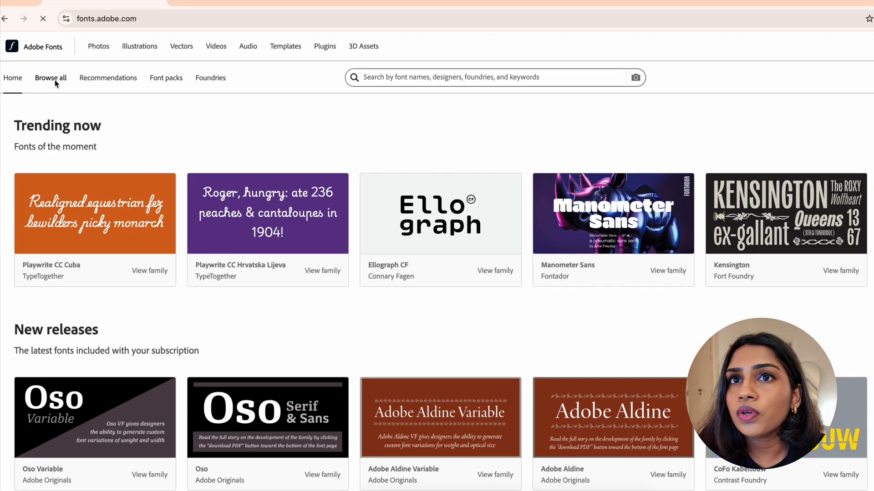
pyautogui.click(51, 77)
pyautogui.write('Moo')
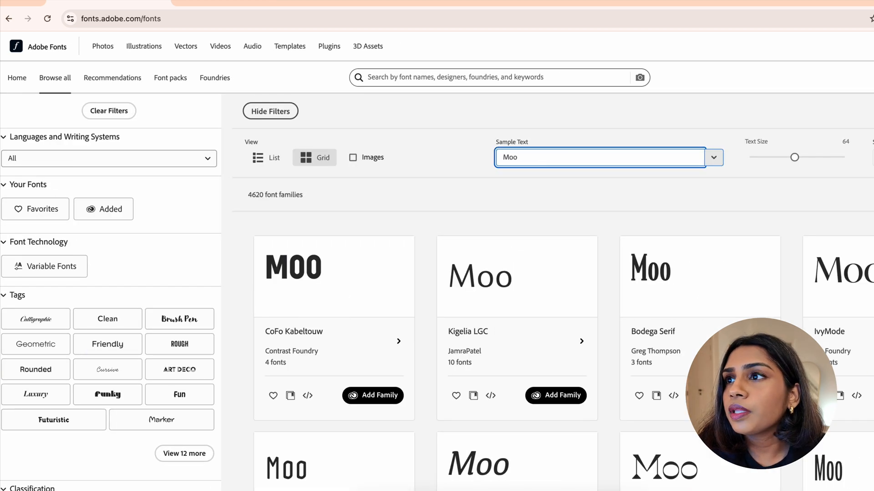
pyautogui.write('Muse by Moonlight')
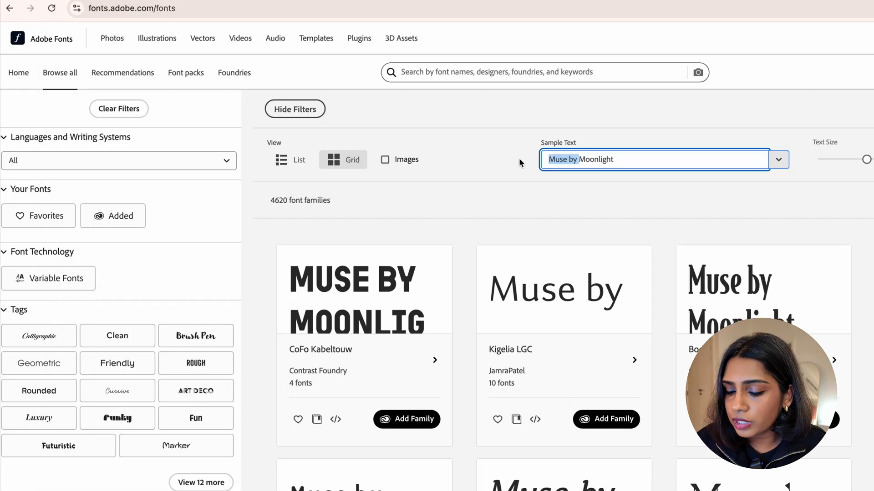
# - Scroll through the italic font results to compare the Moonlight previews
pyautogui.scroll(-3)
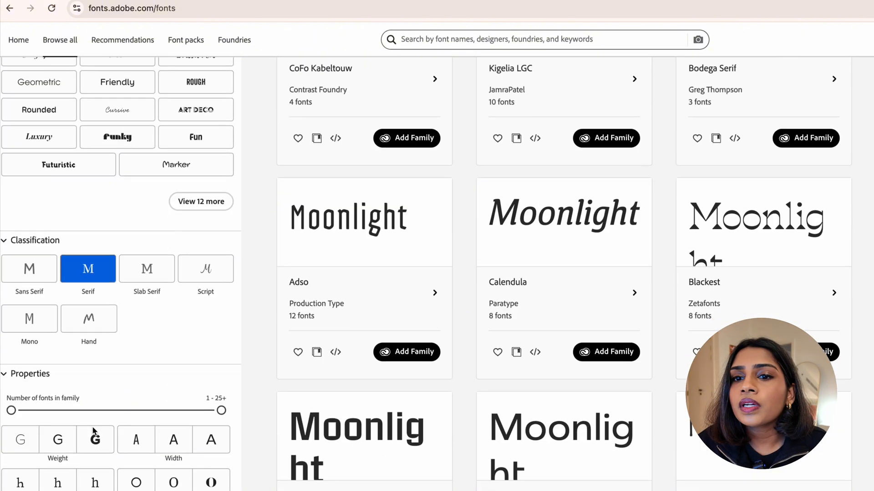
pyautogui.scroll(-3)
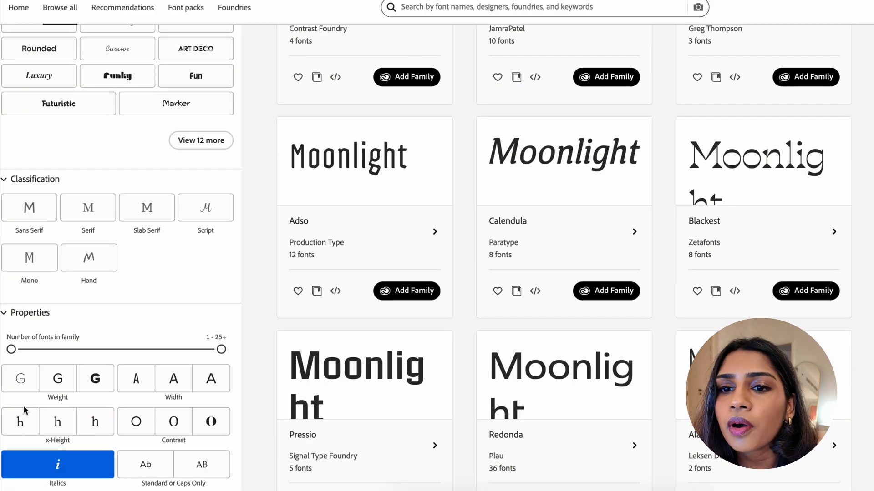
pyautogui.scroll(-3)
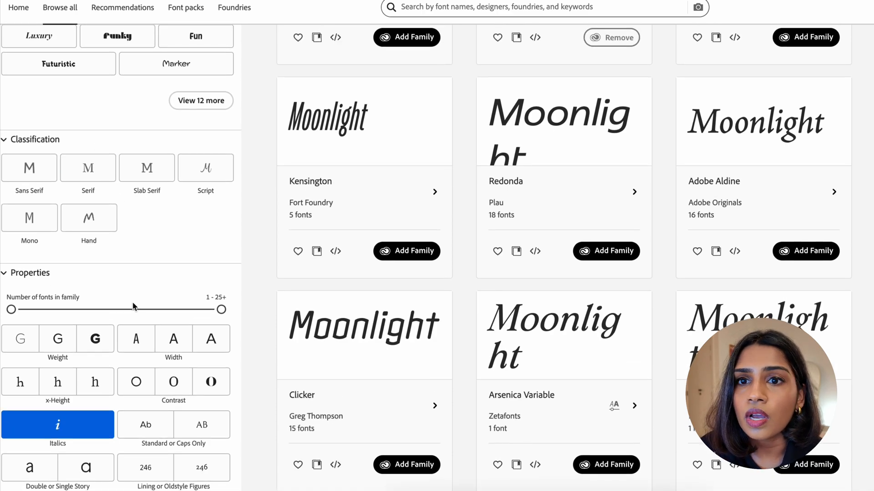
pyautogui.scroll(-3)
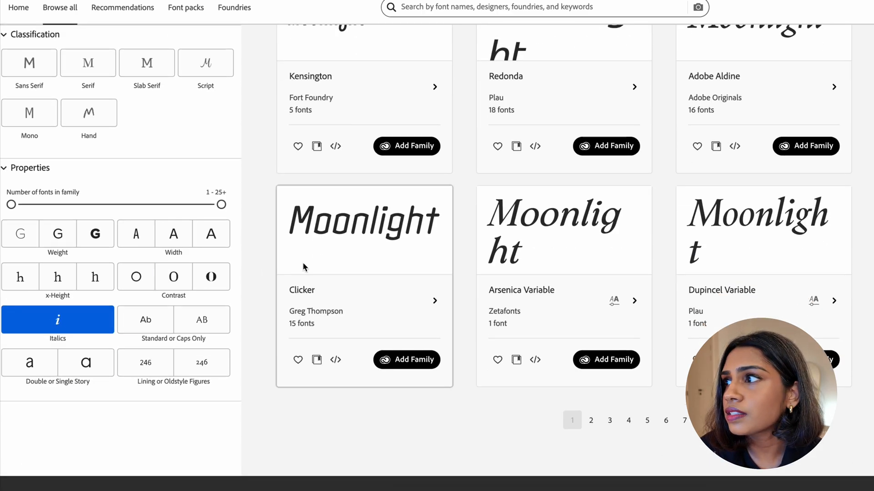
pyautogui.scroll(3)
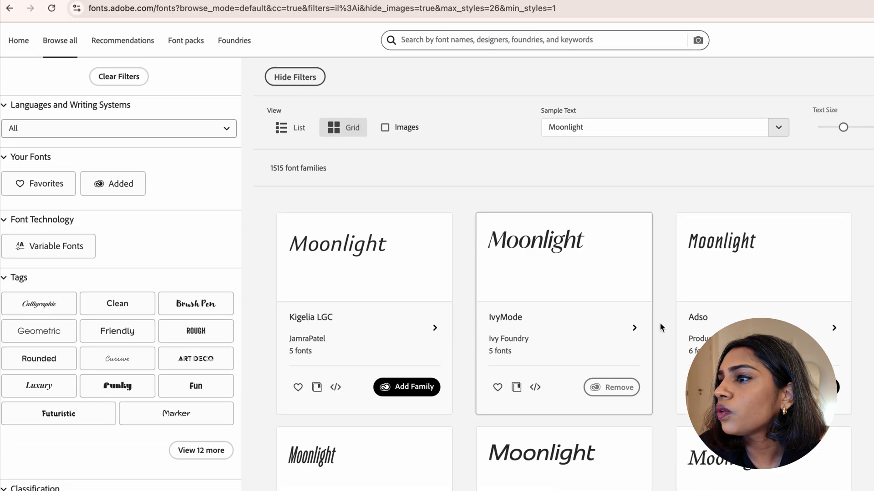
# - Review the 441 italic serif families and jump to page 4 of the results
pyautogui.scroll(-3)
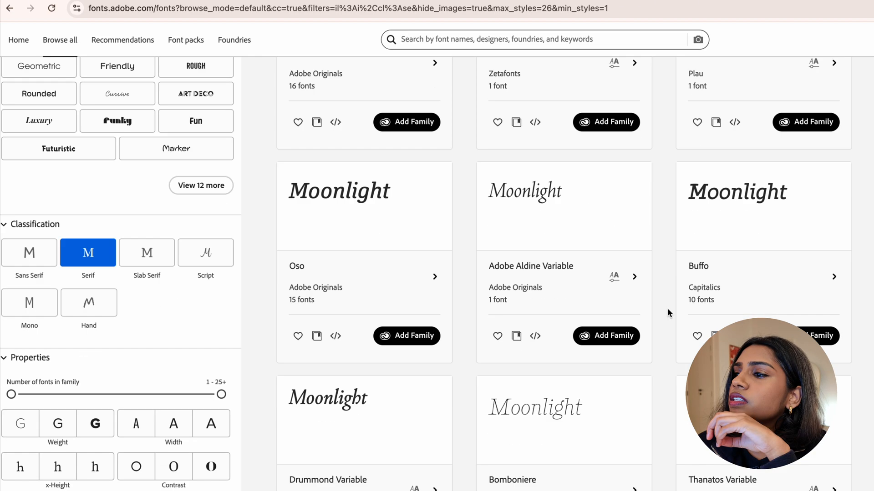
pyautogui.scroll(-3)
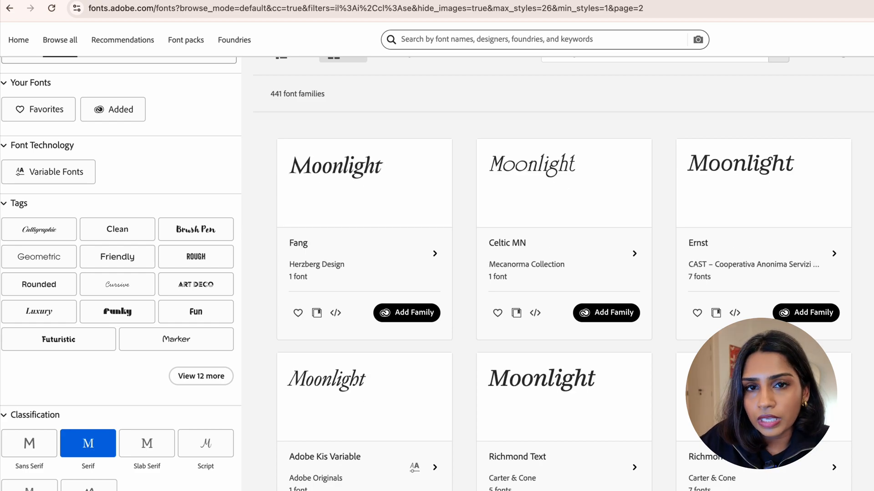
pyautogui.scroll(-3)
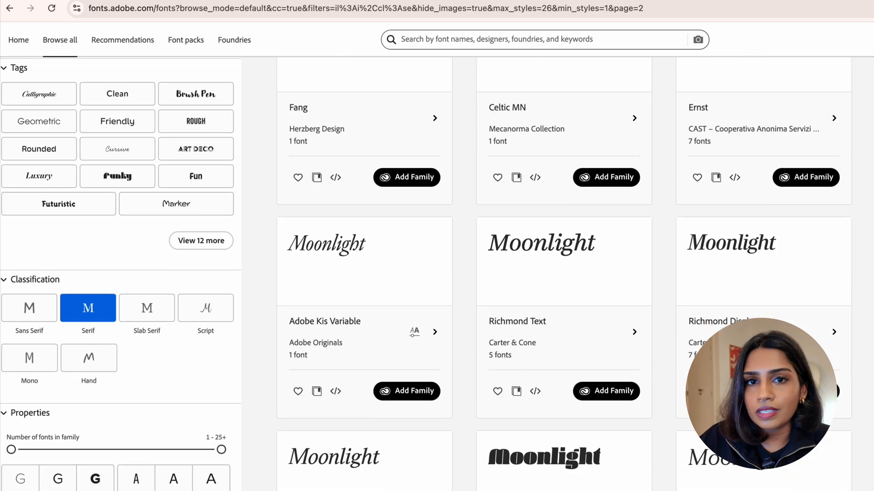
pyautogui.scroll(-3)
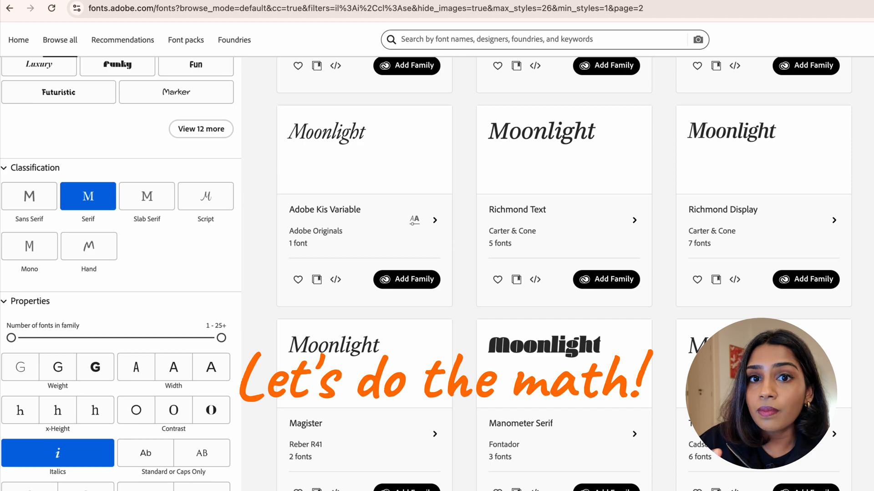
pyautogui.scroll(-3)
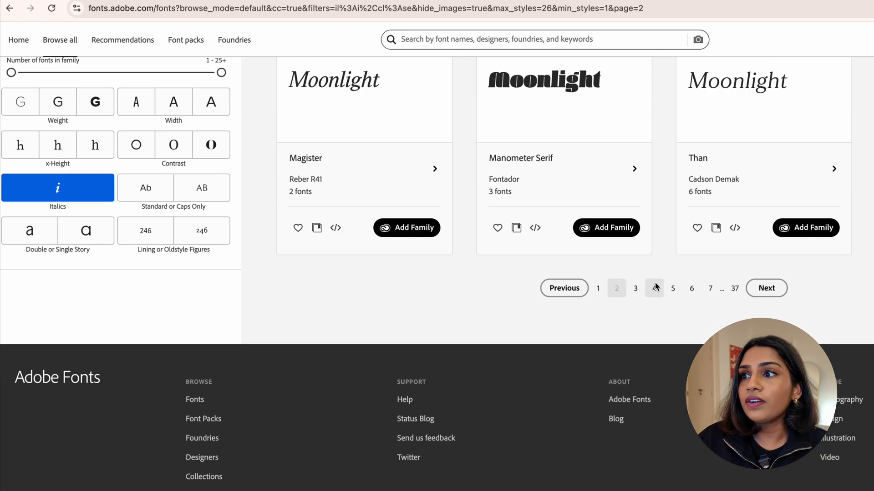
pyautogui.click(654, 289)
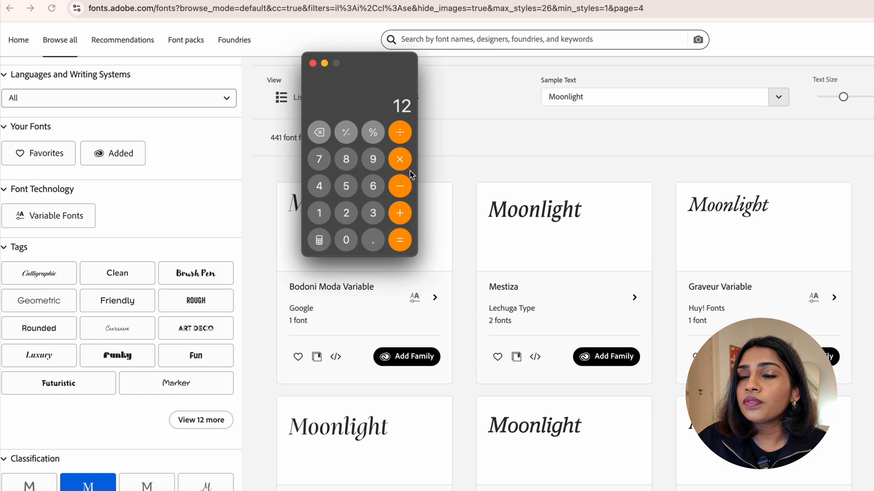
# - Work out 12 × 37 = 444 to estimate the italic serif families across all pages
pyautogui.click(399, 239)
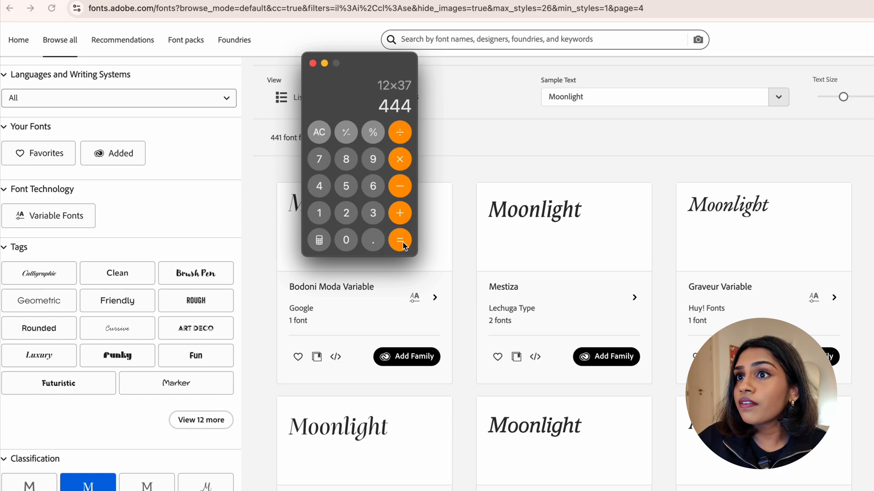
pyautogui.moveTo(496, 178)
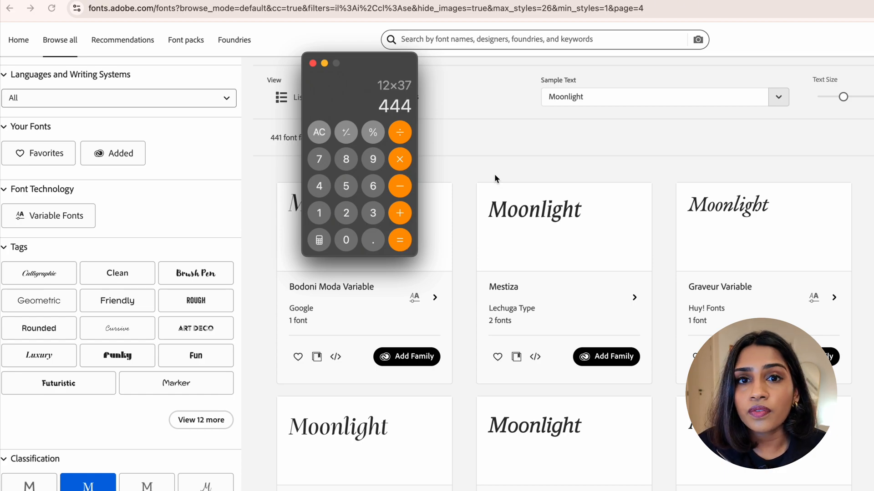
pyautogui.moveTo(498, 169)
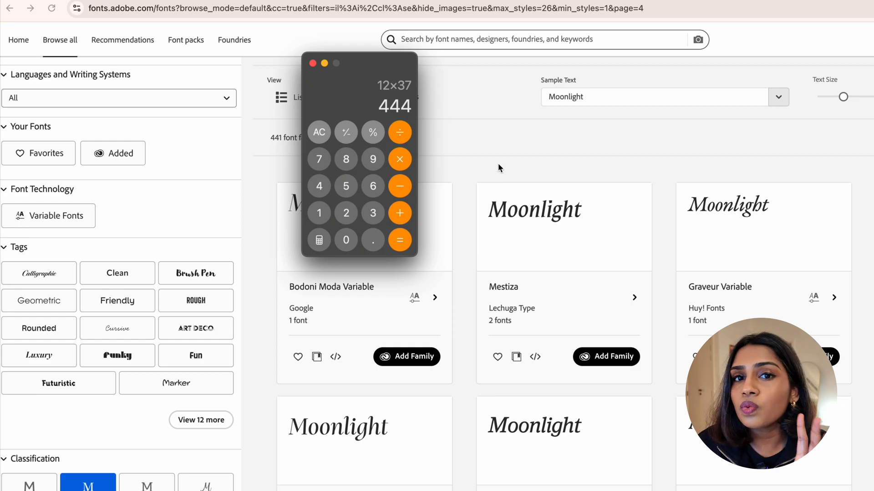
pyautogui.moveTo(502, 161)
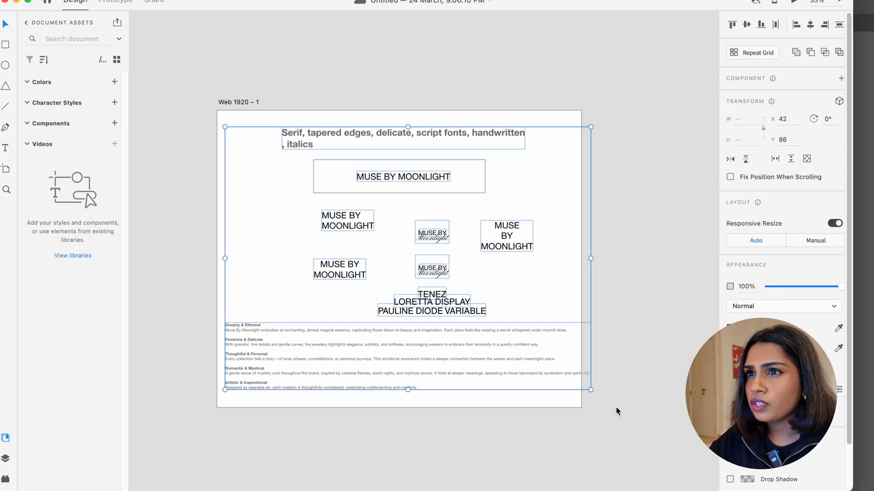
pyautogui.moveTo(607, 411)
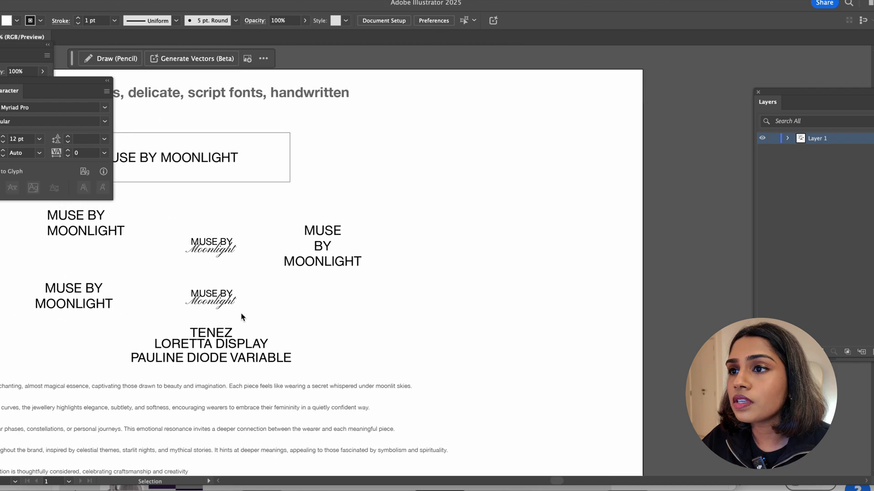
# - Add a new italic Moonlight sample to the column of serif and script font tests
pyautogui.click(495, 129)
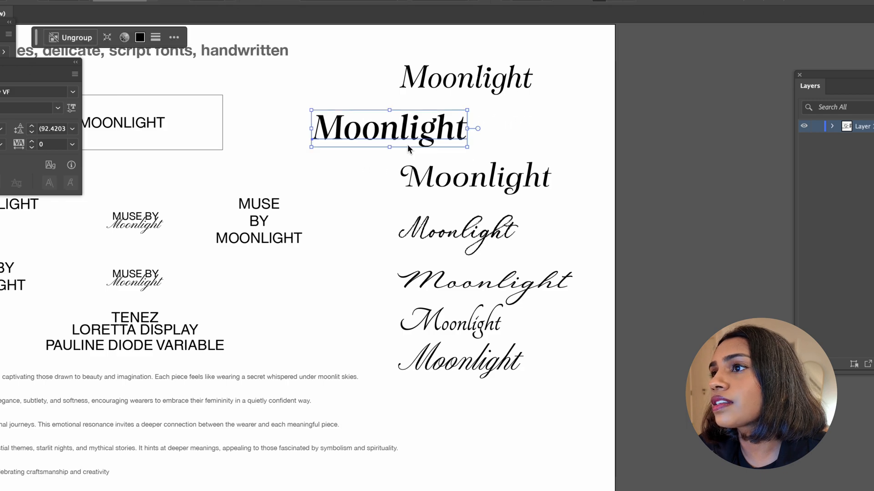
pyautogui.moveTo(438, 124)
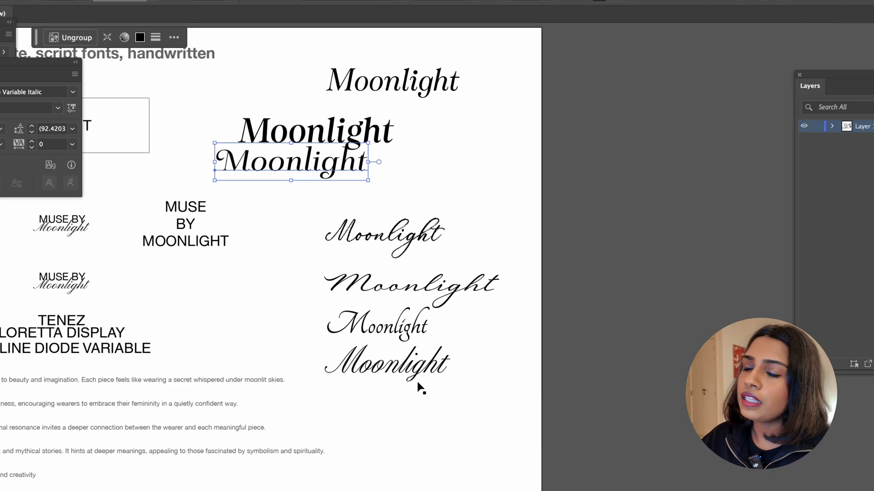
pyautogui.click(409, 284)
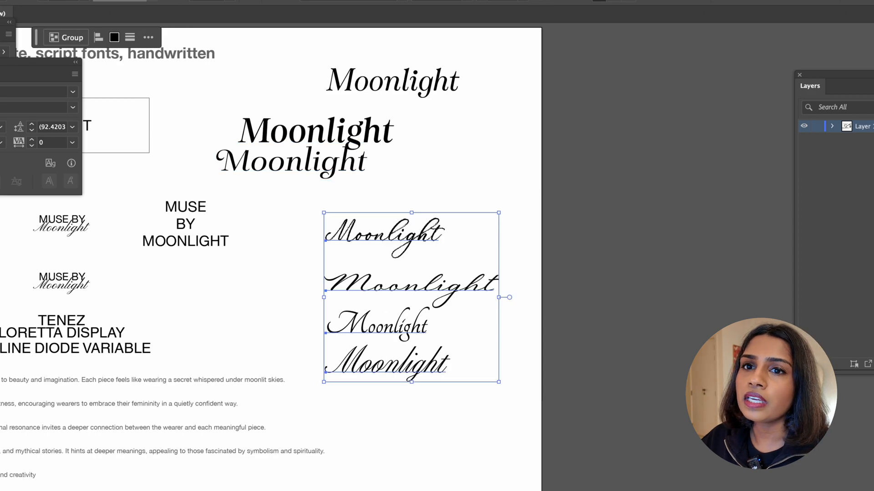
pyautogui.click(544, 273)
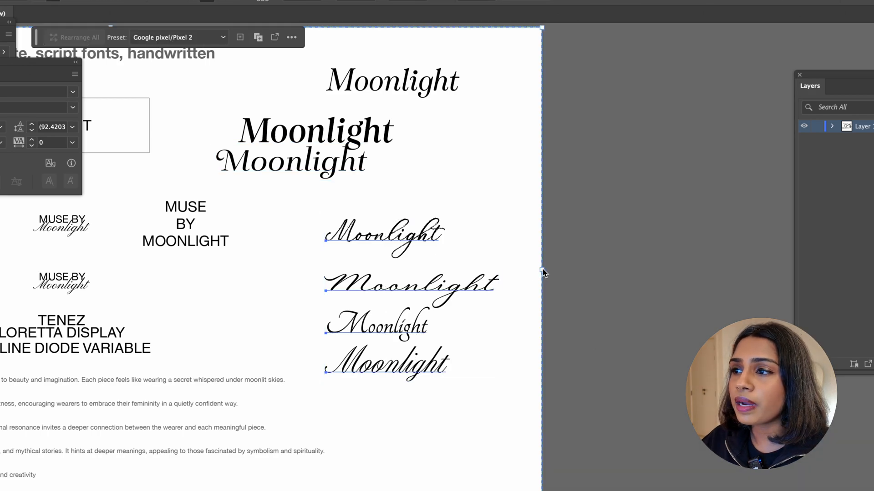
pyautogui.moveTo(617, 288)
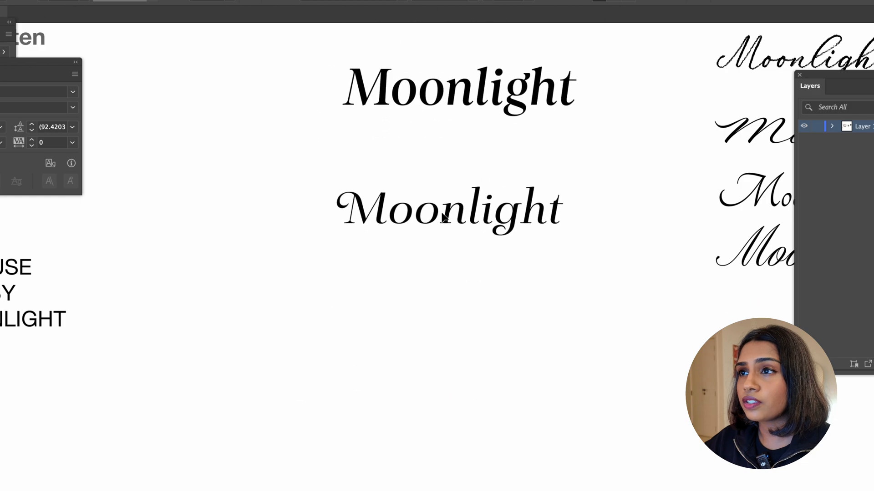
# - Add a single italic letter M below the bold and italic Moonlight samples
pyautogui.scroll(-3)
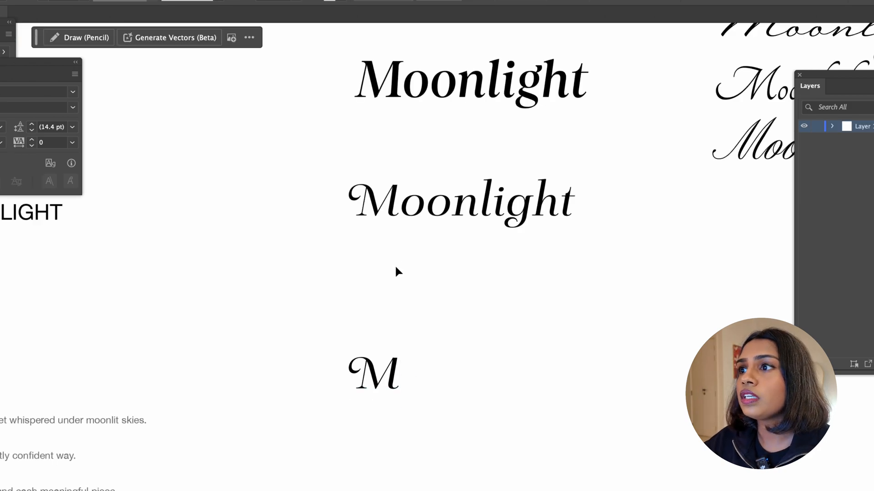
pyautogui.click(461, 201)
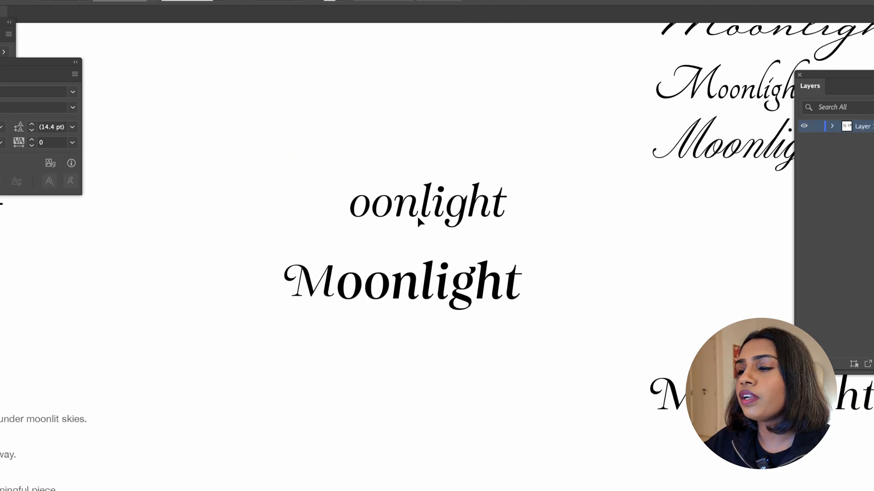
# - Split the M off the lower Moonlight draft into its own object beside oonlight
pyautogui.click(426, 203)
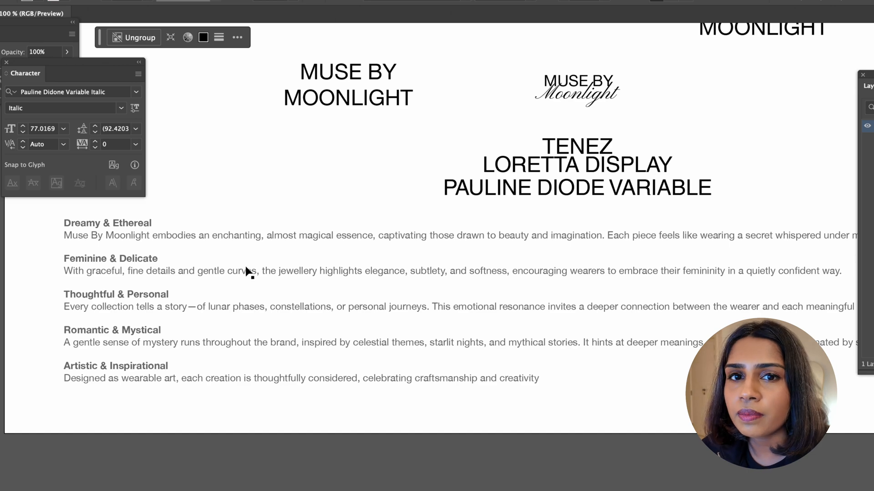
pyautogui.moveTo(103, 310)
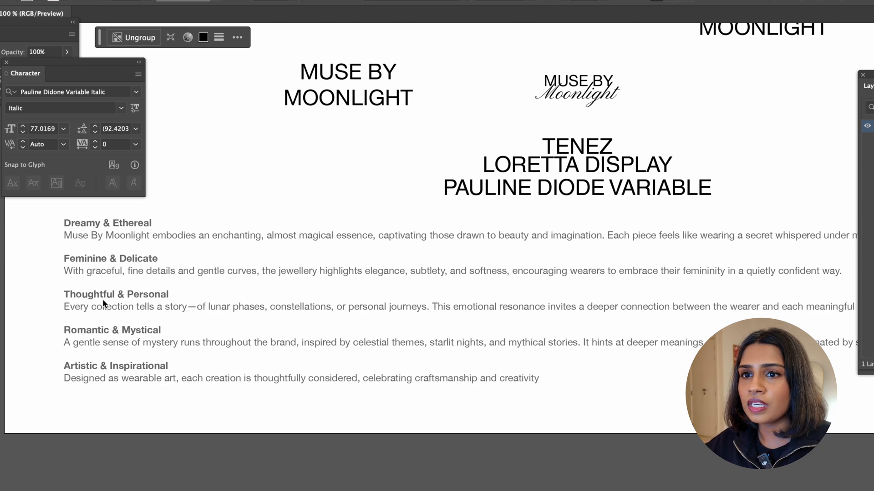
pyautogui.moveTo(108, 343)
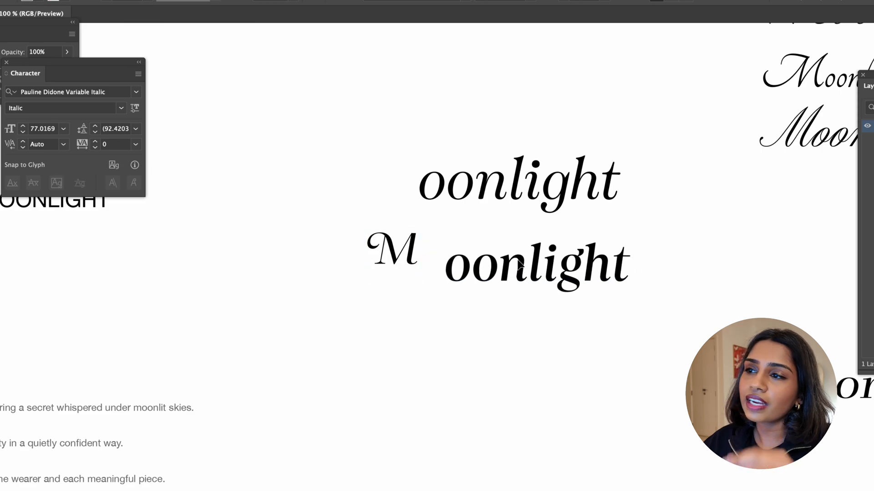
# - Stack the Helvetica MUSE BY above Moonlight and move the swash M back before oonlight
pyautogui.click(535, 262)
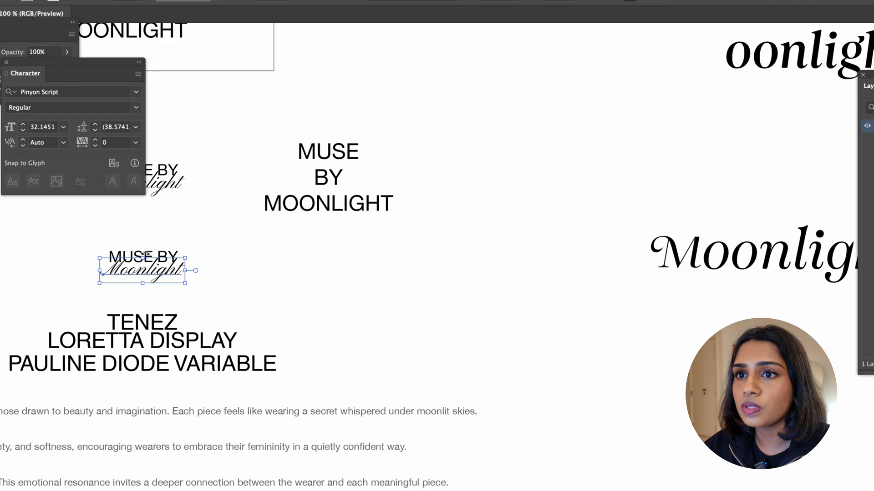
pyautogui.click(277, 258)
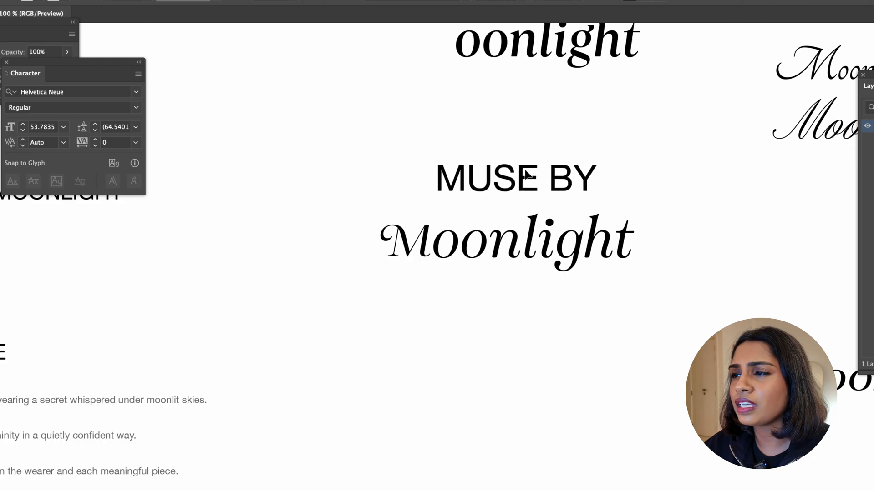
pyautogui.click(490, 179)
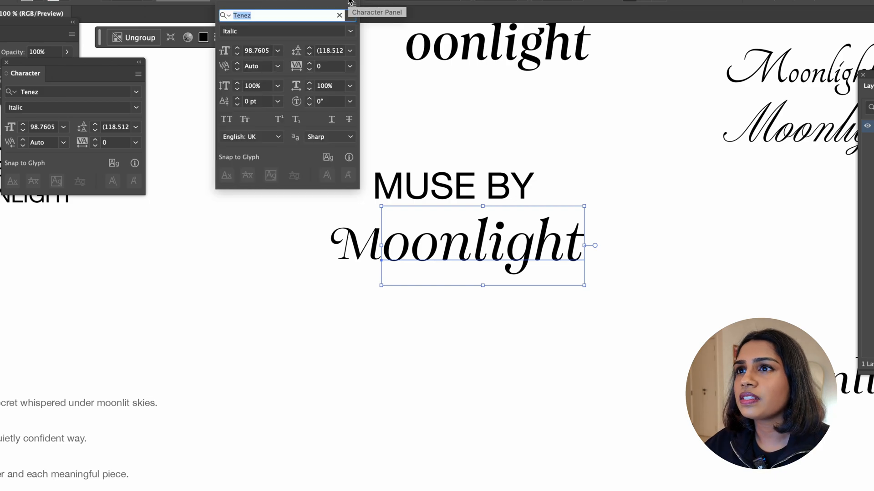
# - Check the tracking presets, then scale up the M and nudge it snug against oonlight
pyautogui.click(350, 66)
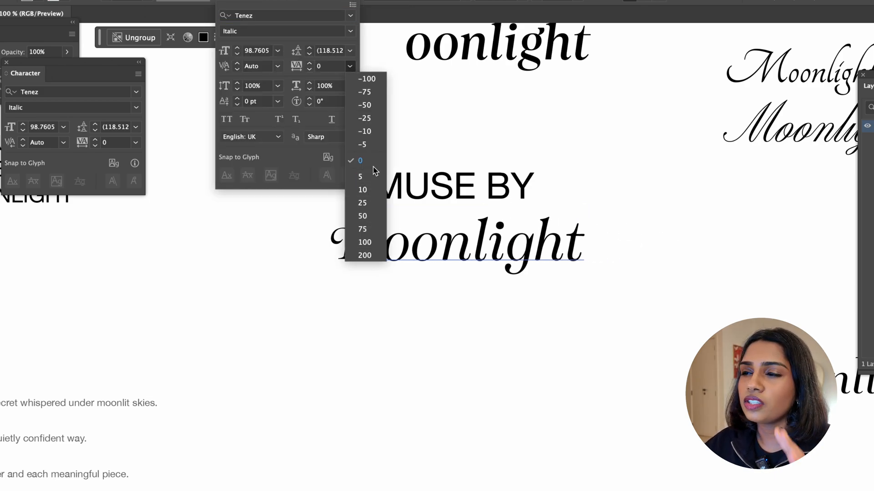
pyautogui.moveTo(365, 131)
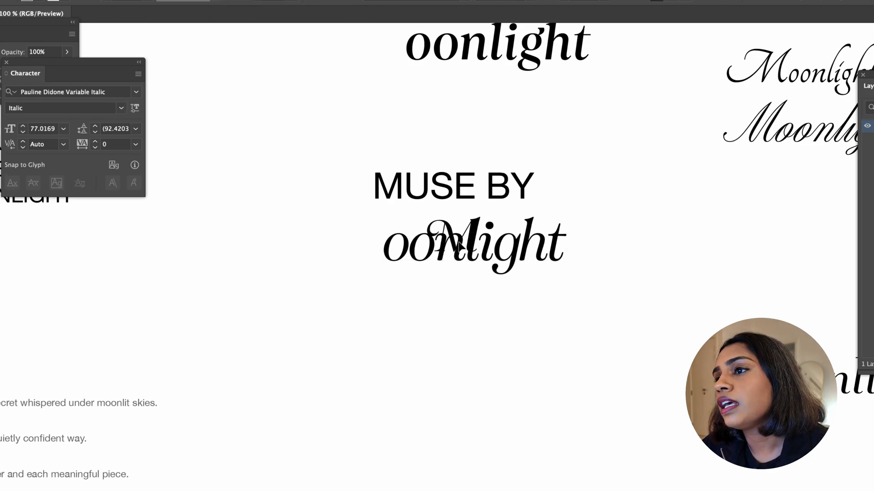
pyautogui.click(454, 244)
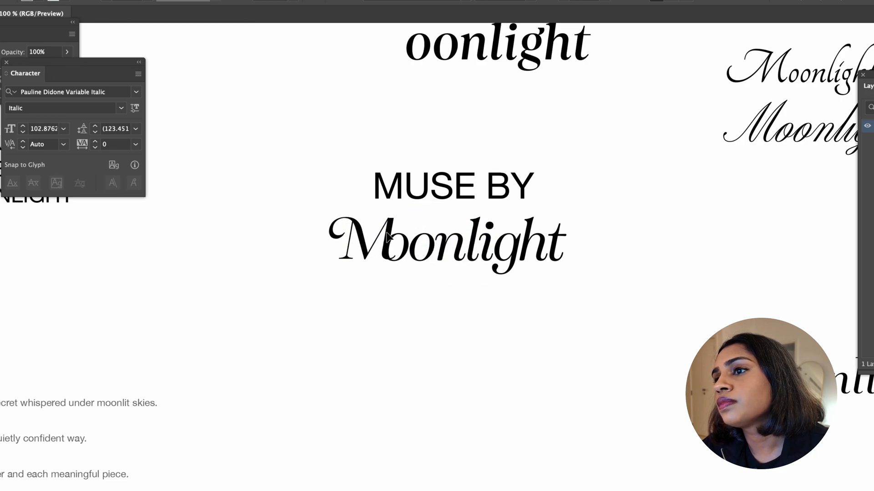
pyautogui.click(346, 242)
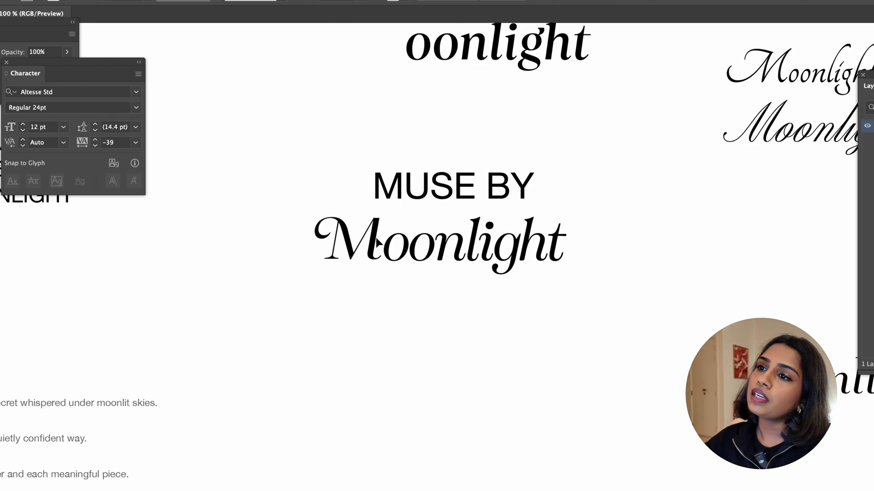
pyautogui.click(349, 242)
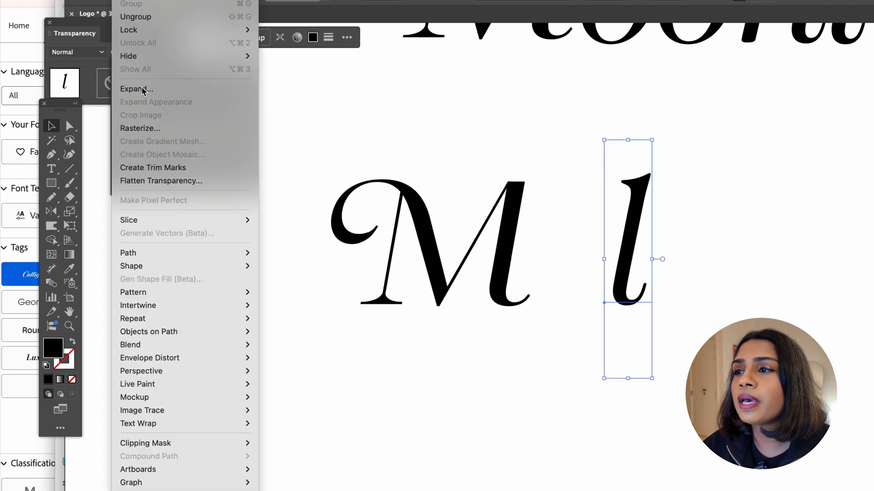
# - Expand the l into outlines and bring up the Pathfinder panel from the Window menu
pyautogui.click(135, 88)
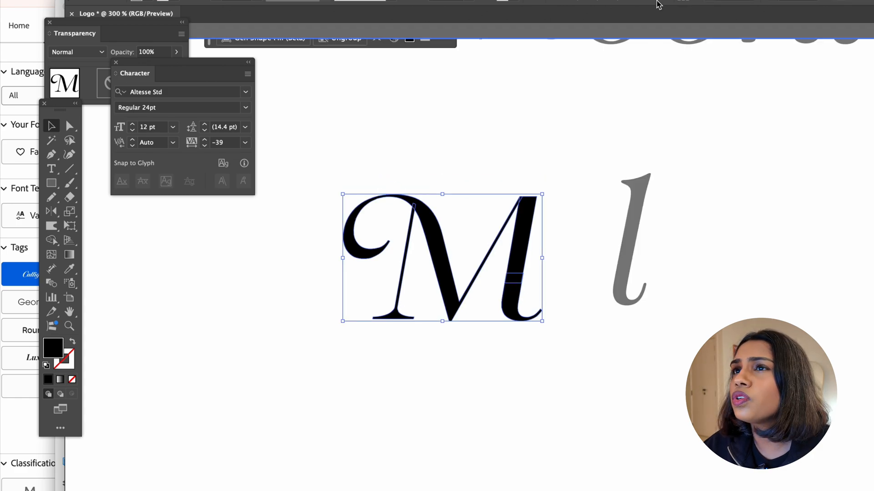
pyautogui.click(359, 4)
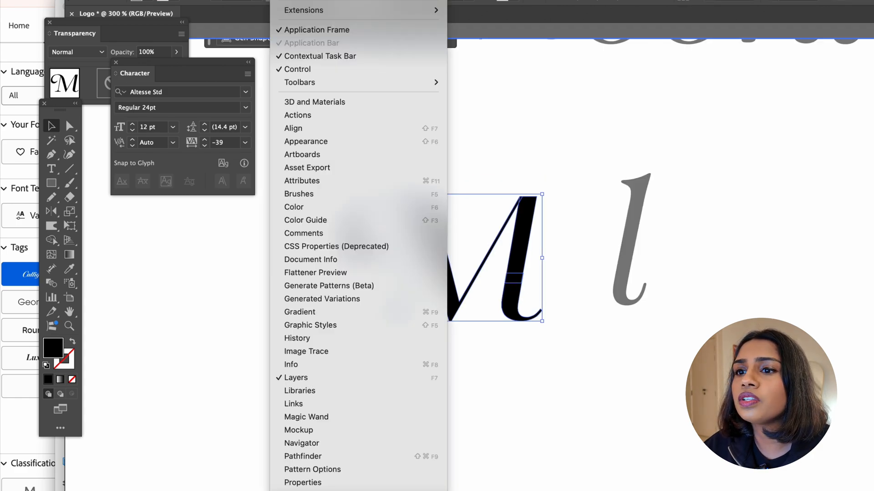
pyautogui.moveTo(303, 456)
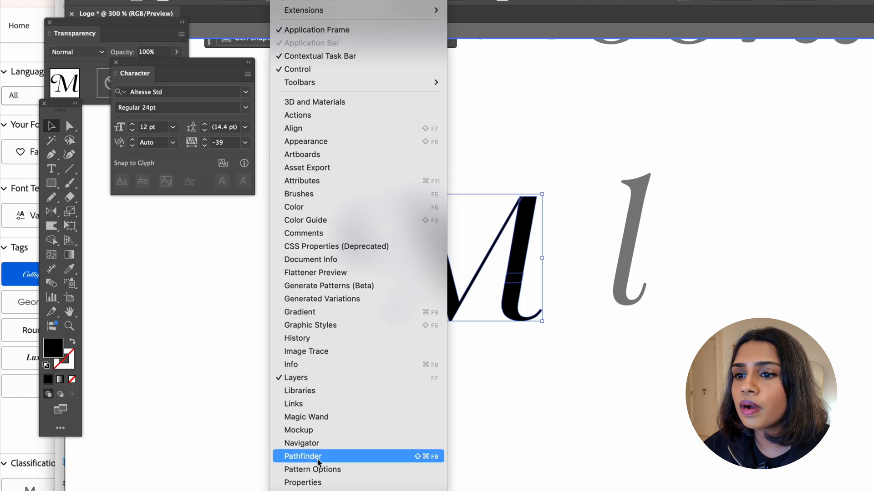
pyautogui.click(303, 456)
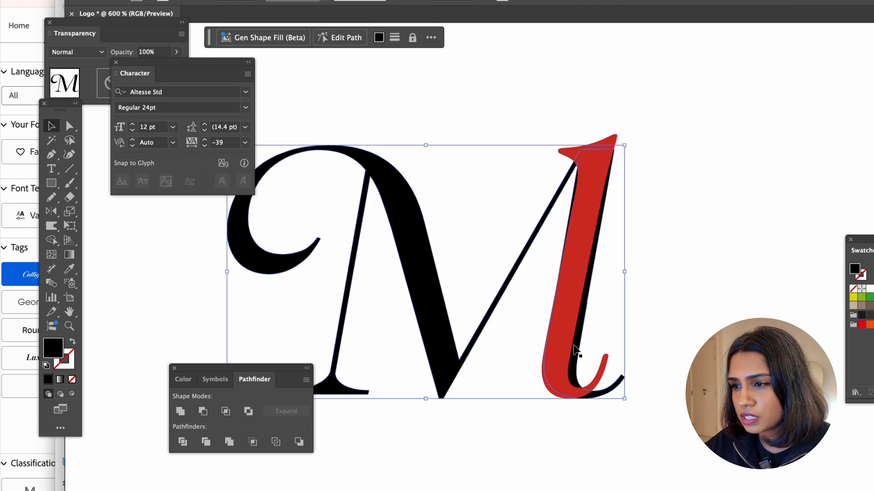
pyautogui.moveTo(273, 320)
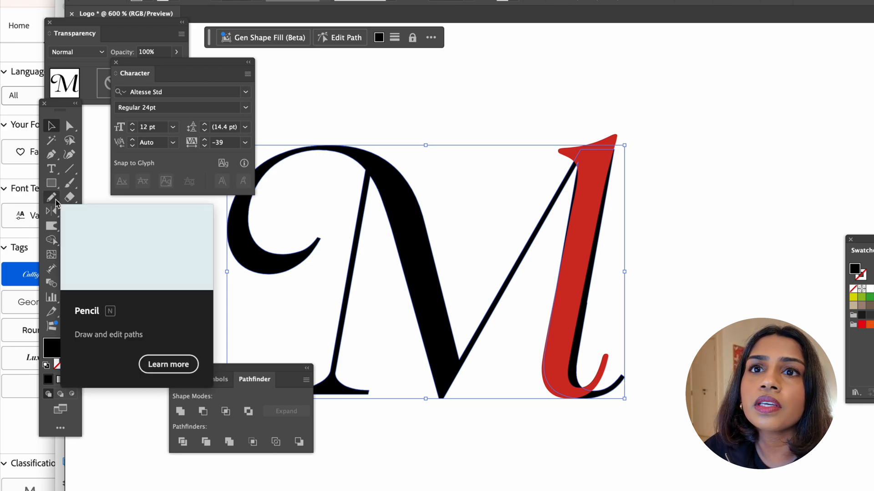
pyautogui.moveTo(51, 240)
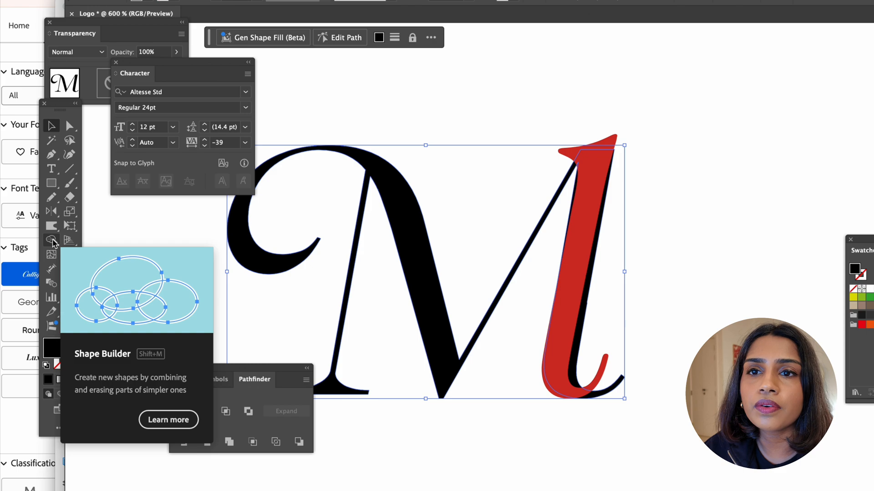
pyautogui.moveTo(70, 199)
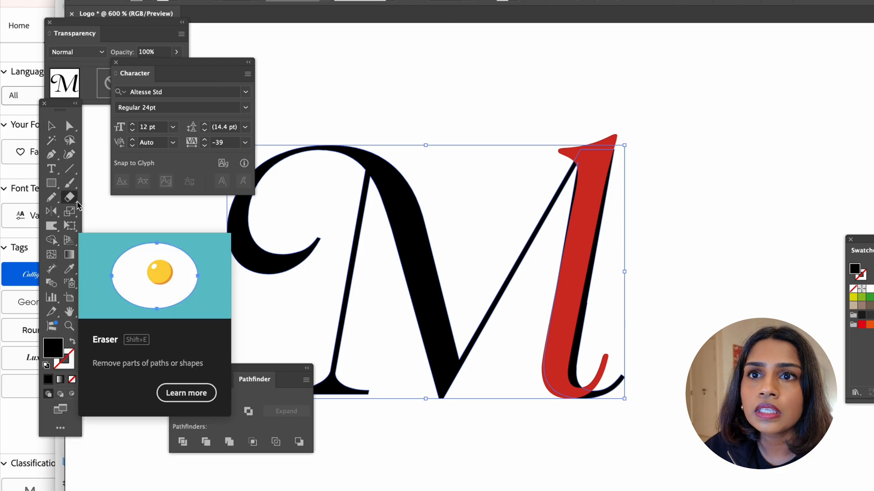
# - Switch to the Eraser Tool to erase the black M stroke beneath the red l
pyautogui.click(69, 198)
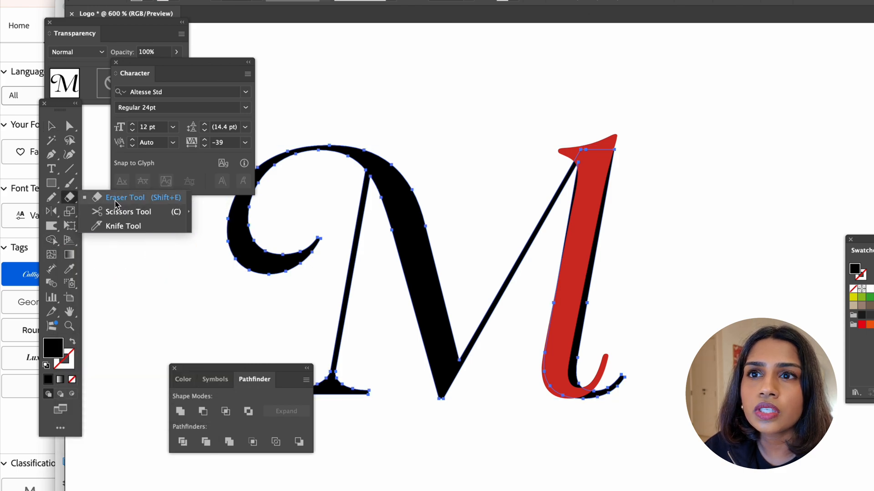
pyautogui.moveTo(173, 208)
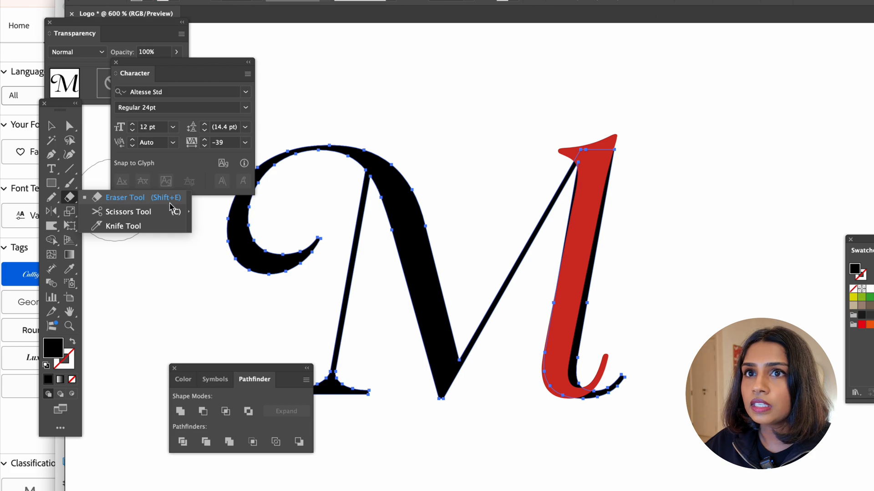
pyautogui.click(124, 197)
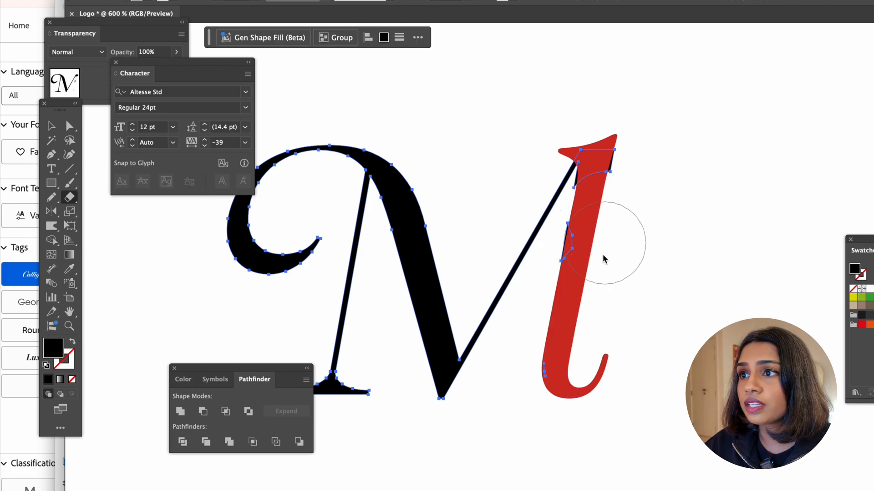
pyautogui.moveTo(613, 195)
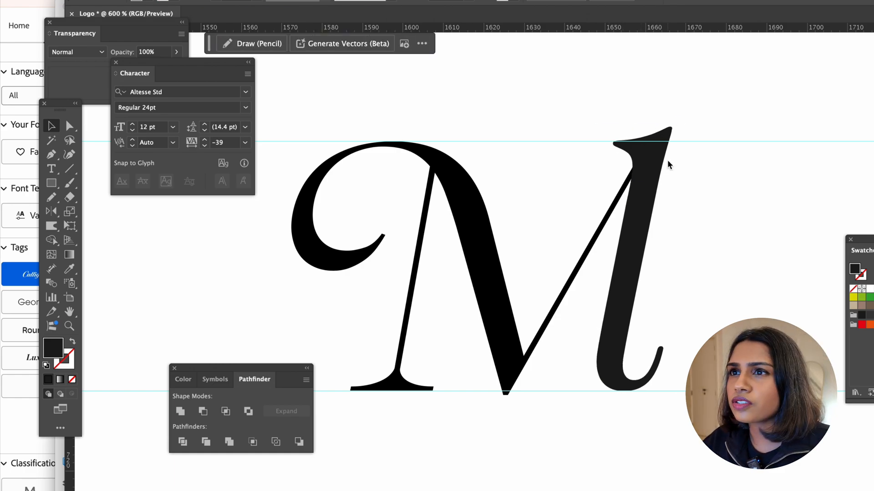
pyautogui.moveTo(492, 409)
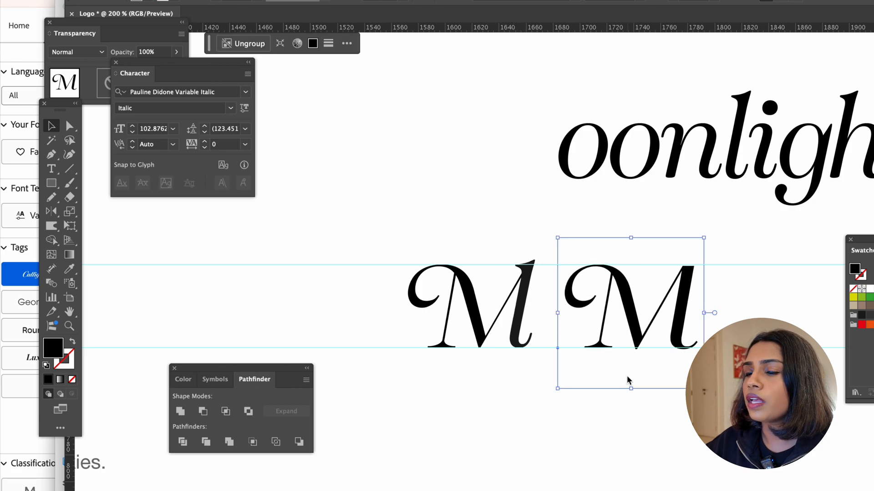
# - Select the solid black custom M to place it beside the original M
pyautogui.click(435, 312)
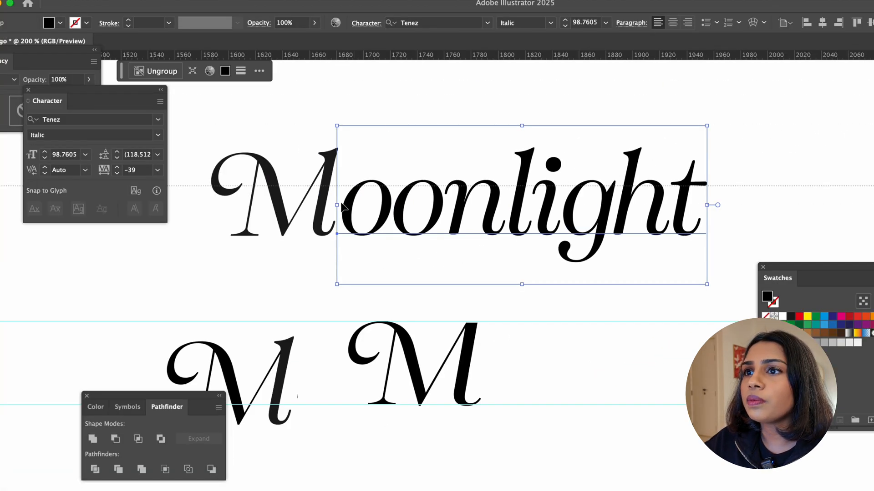
pyautogui.moveTo(415, 141)
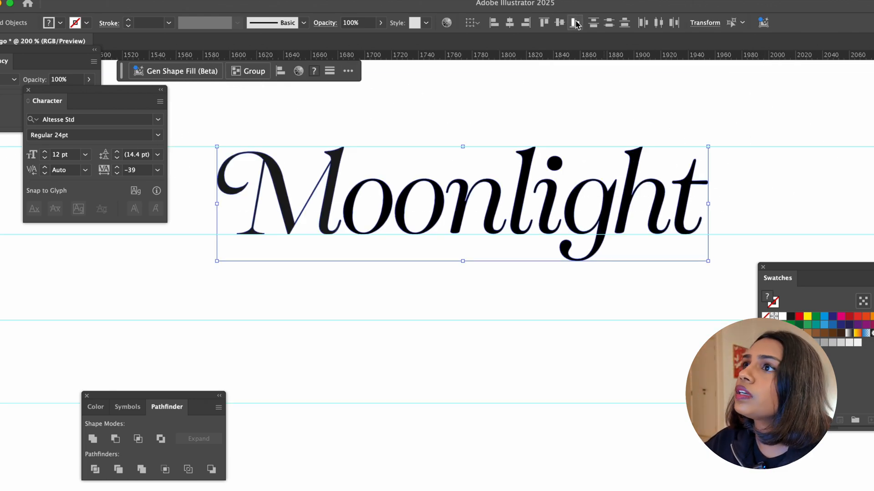
pyautogui.moveTo(576, 22)
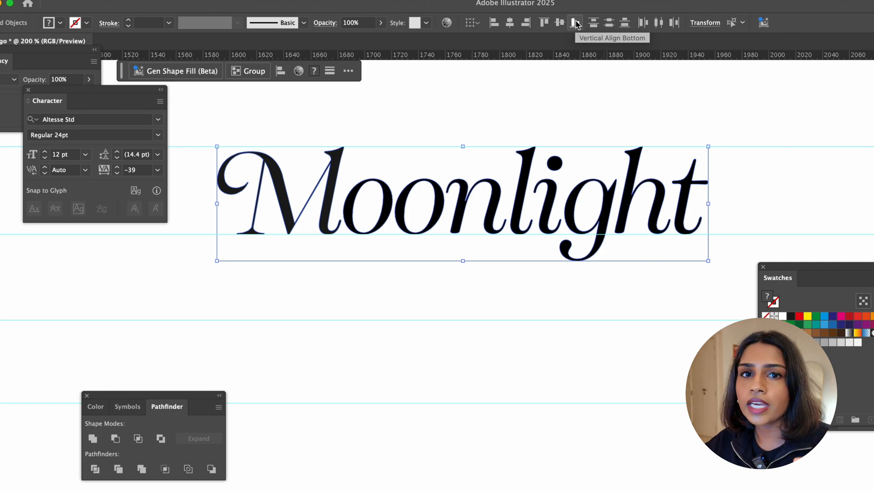
# - Bottom-align the custom M with oonlight so the M drops below the baseline
pyautogui.click(575, 22)
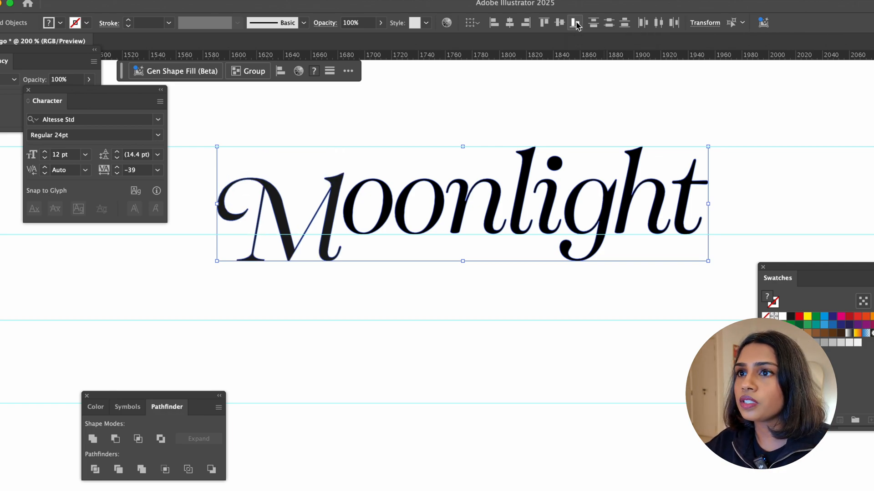
pyautogui.click(575, 23)
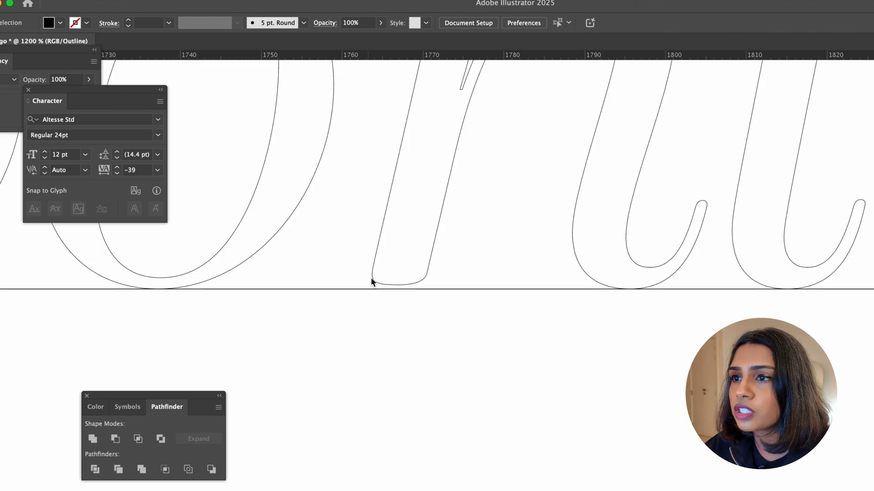
# - Adjust the stem-foot anchors of the Moonlight letters so they sit on the baseline
pyautogui.click(396, 281)
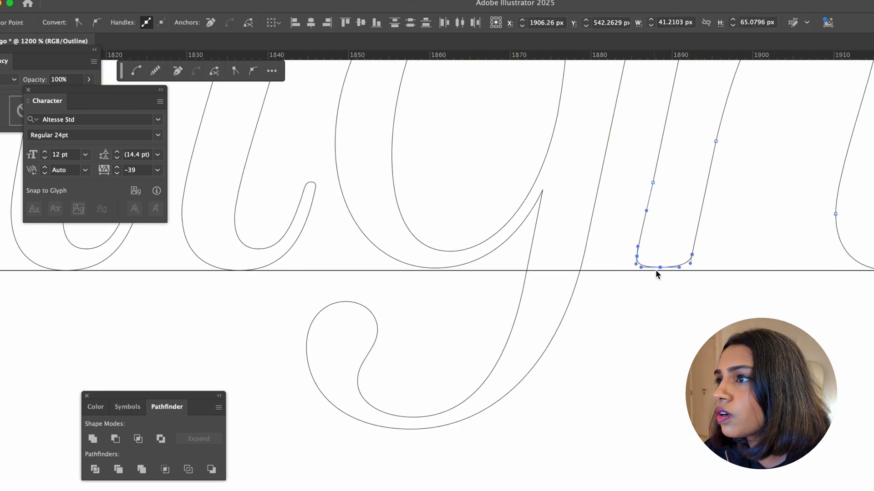
pyautogui.click(443, 276)
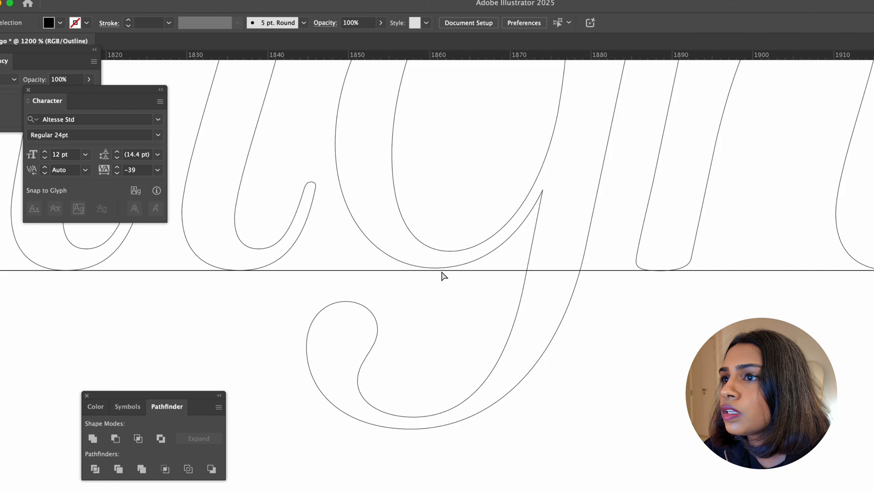
pyautogui.click(435, 272)
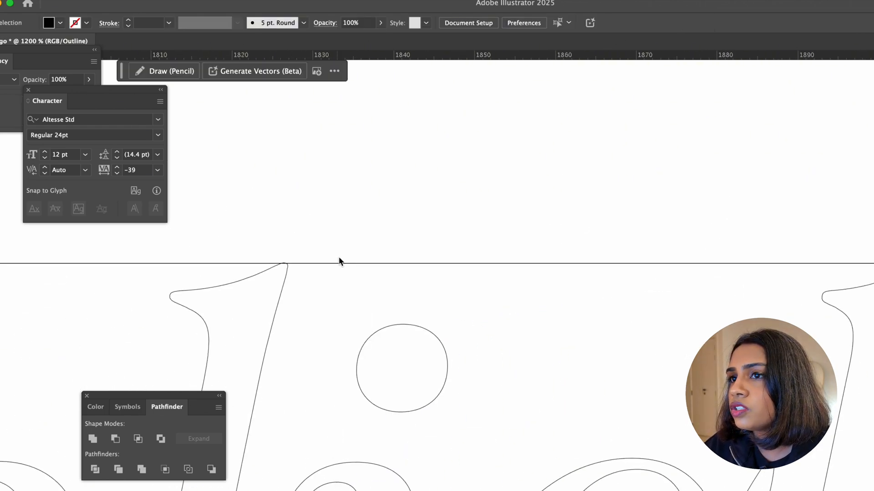
pyautogui.hscroll(-3)
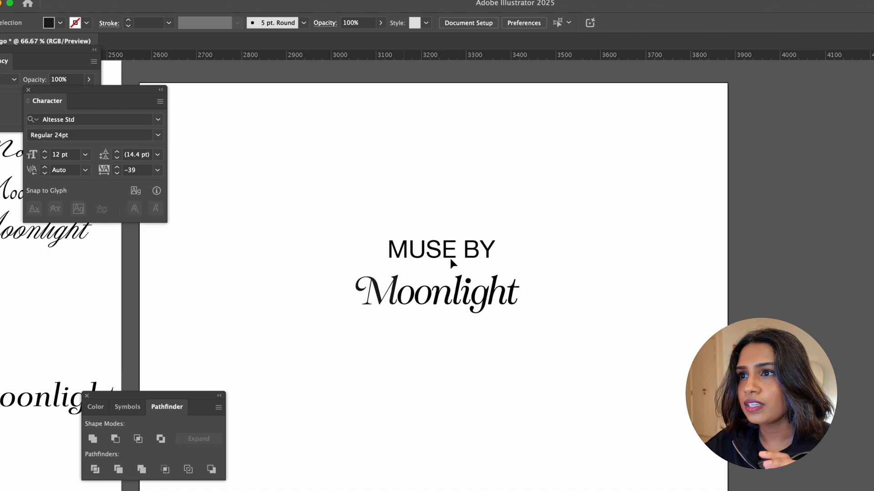
# - Select the MUSE BY line, then isolate it within the grouped lockup for editing
pyautogui.click(440, 251)
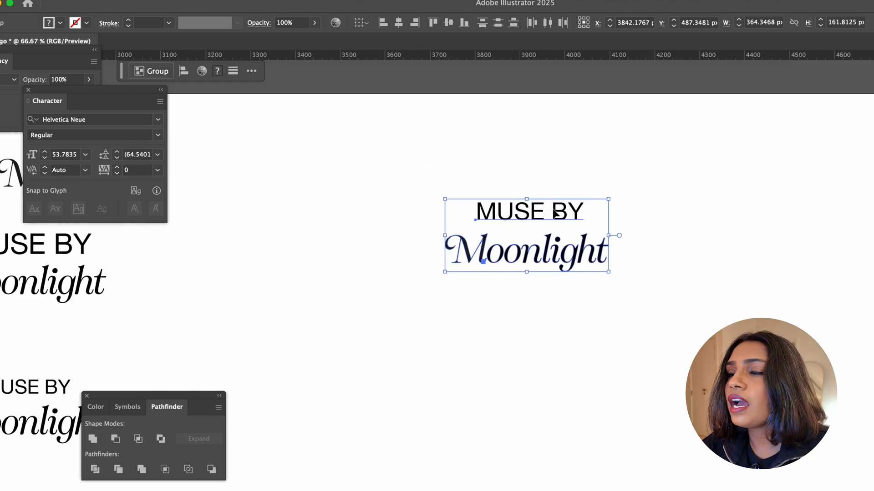
pyautogui.doubleClick(528, 212)
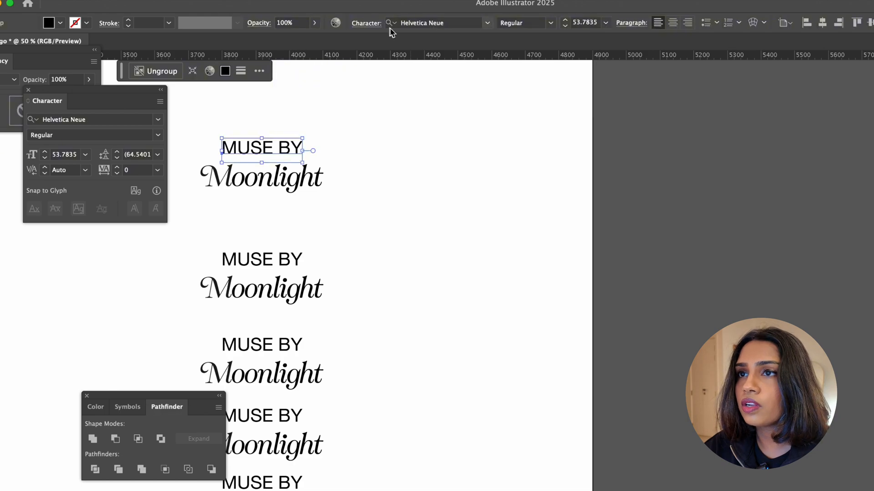
# - Show the font family list for MUSE BY with its classification filters revealed
pyautogui.click(487, 22)
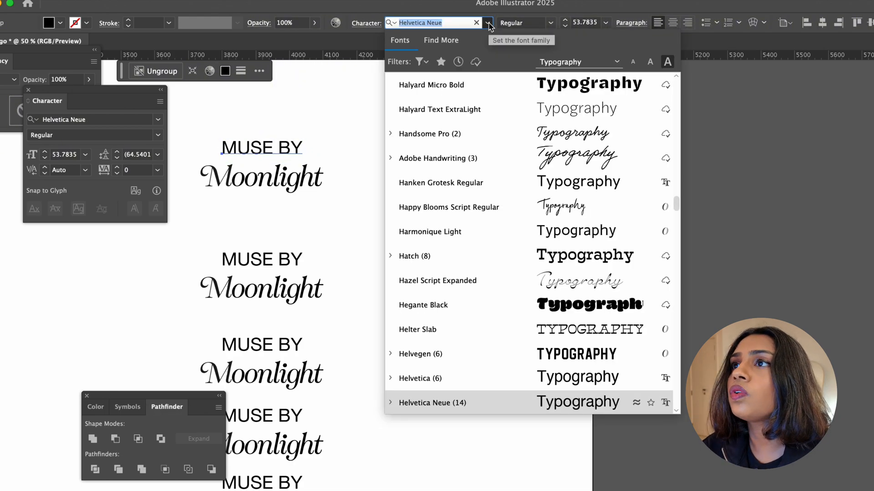
pyautogui.moveTo(489, 27)
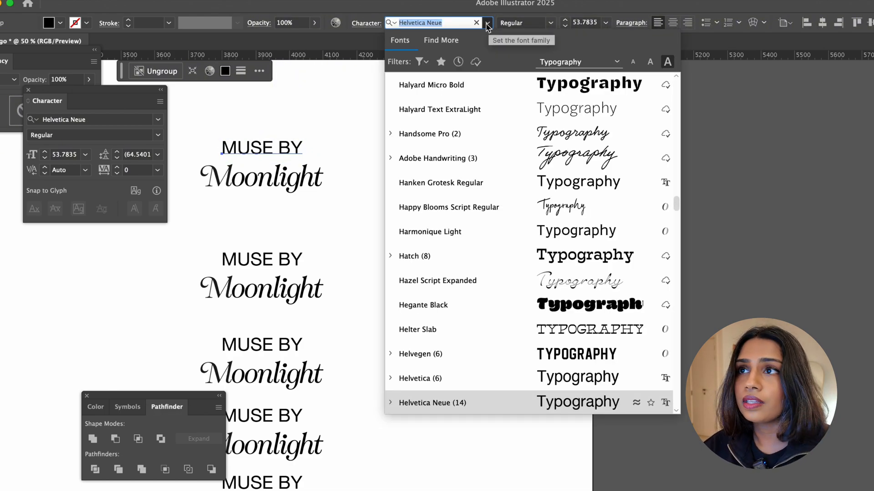
pyautogui.click(418, 61)
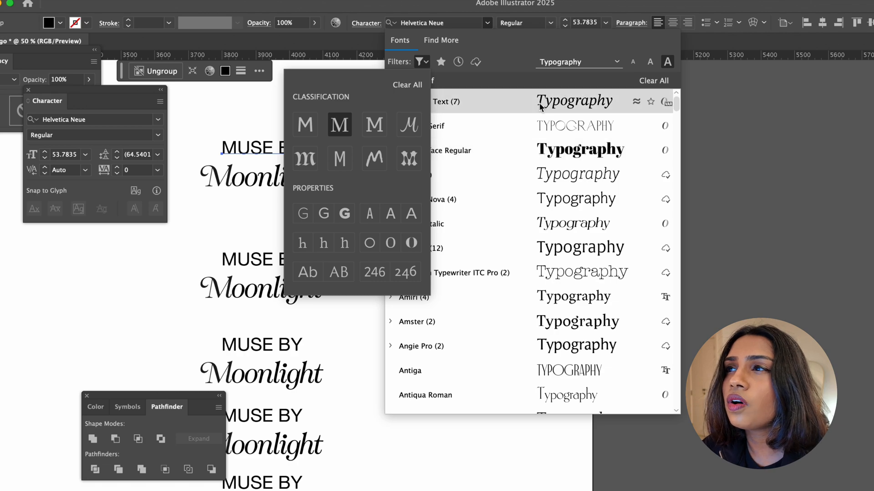
pyautogui.moveTo(577, 83)
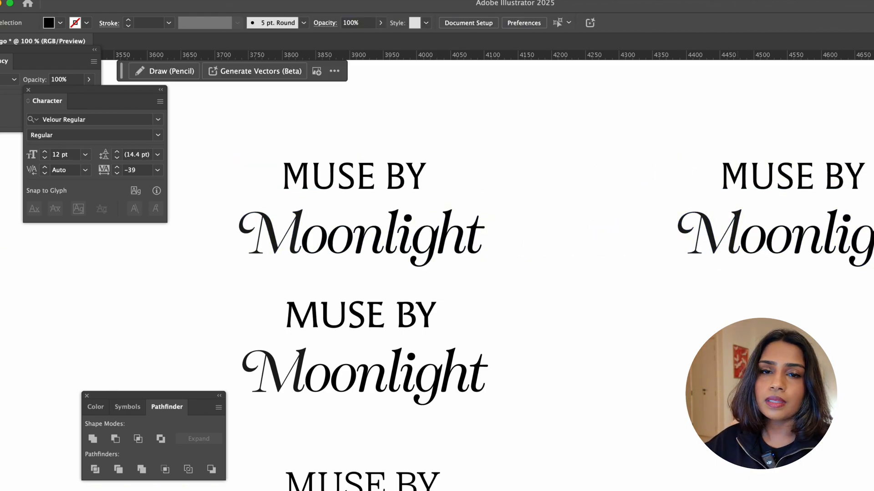
pyautogui.moveTo(438, 339)
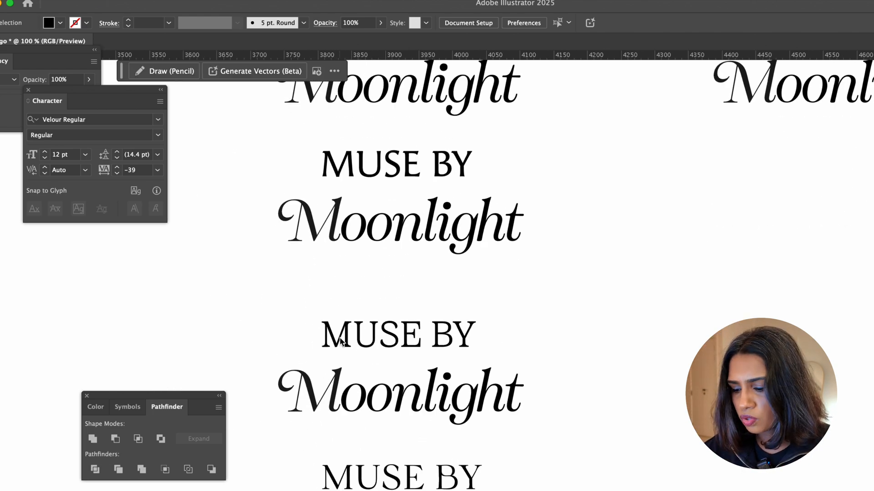
pyautogui.moveTo(371, 349)
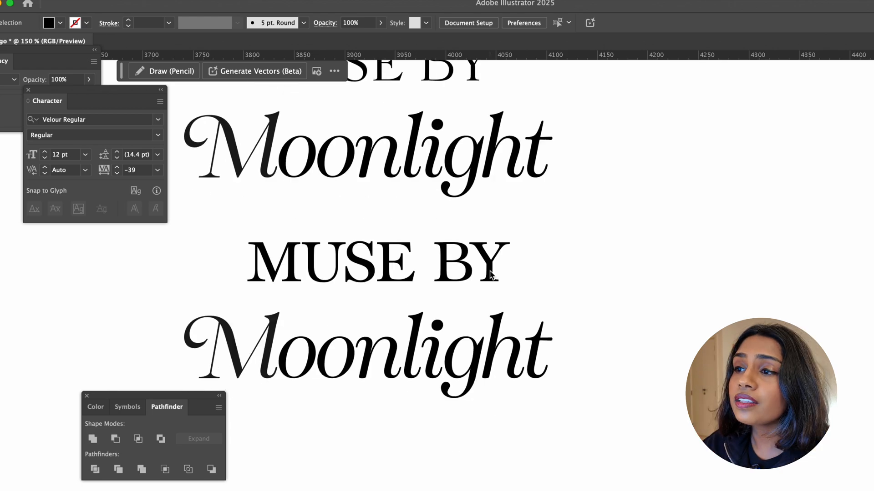
pyautogui.moveTo(481, 366)
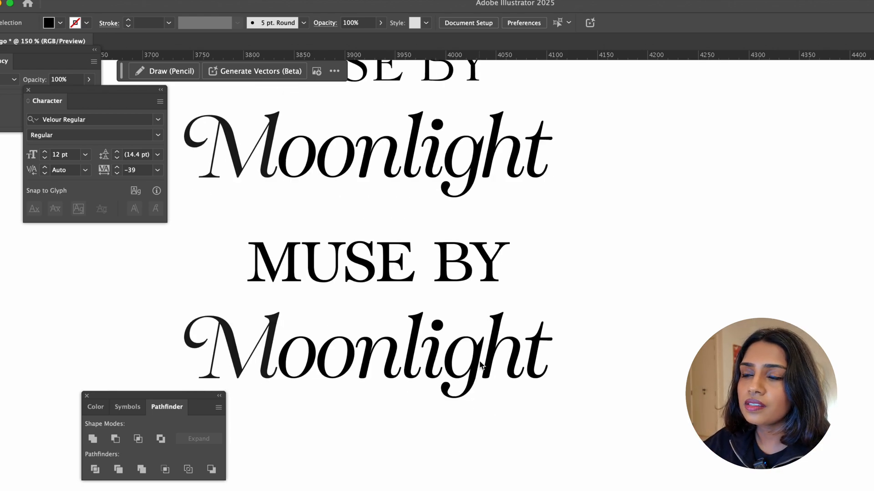
pyautogui.moveTo(330, 291)
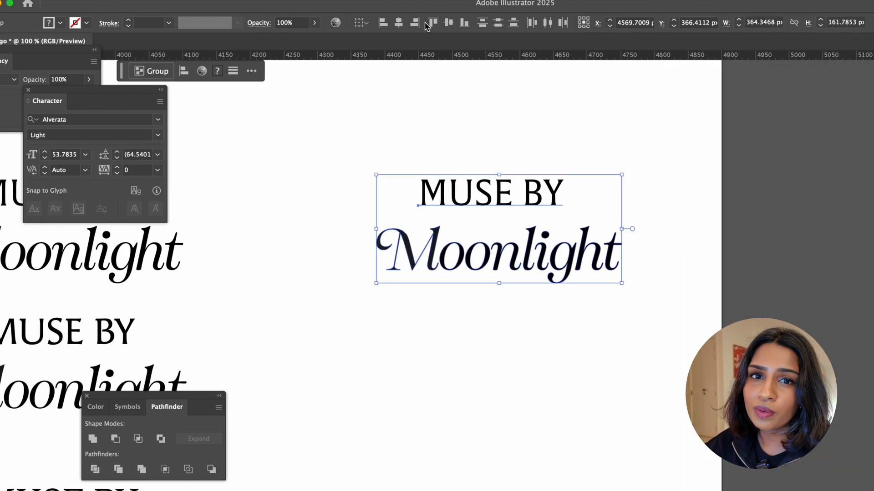
pyautogui.click(391, 164)
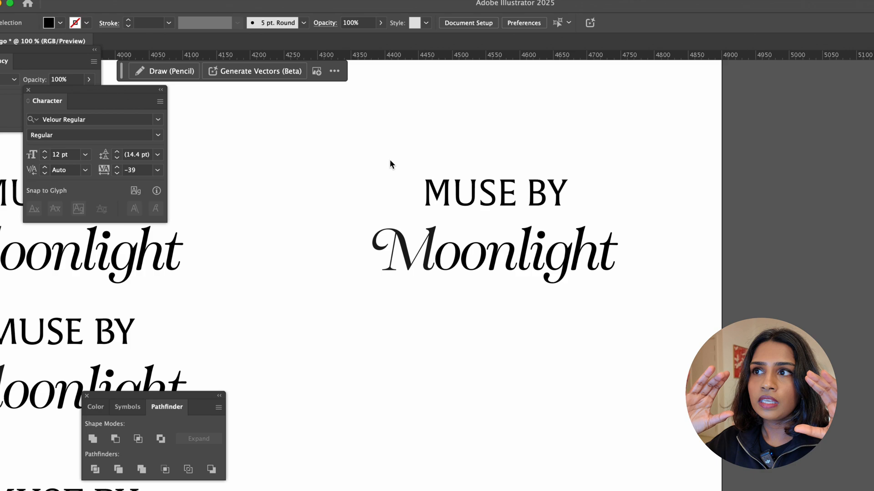
pyautogui.click(494, 251)
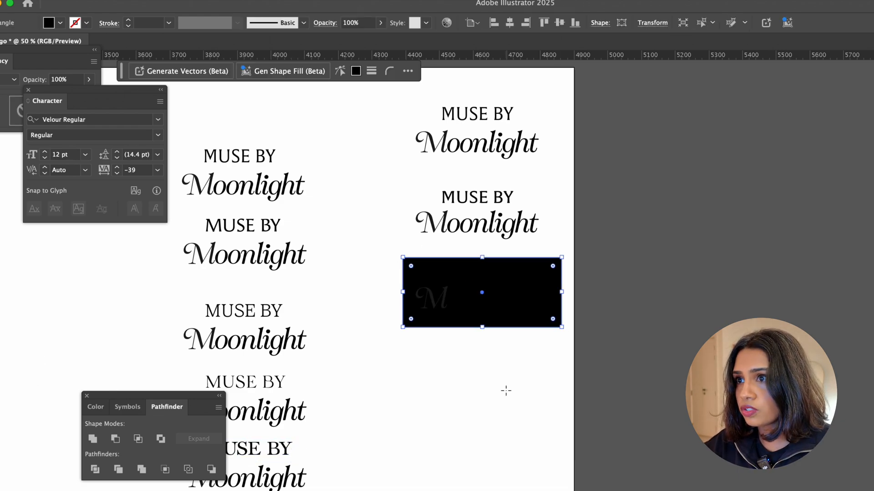
# - Deselect the new black rectangle covering the lockup copy
pyautogui.click(452, 330)
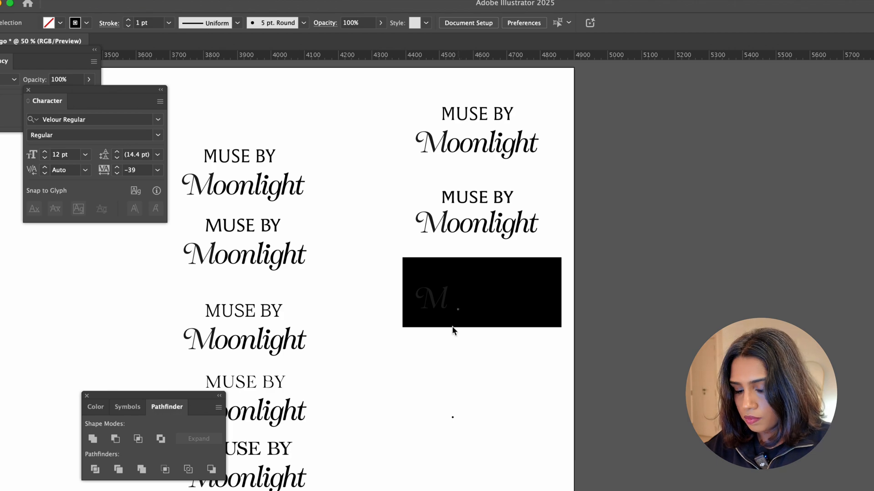
pyautogui.click(480, 292)
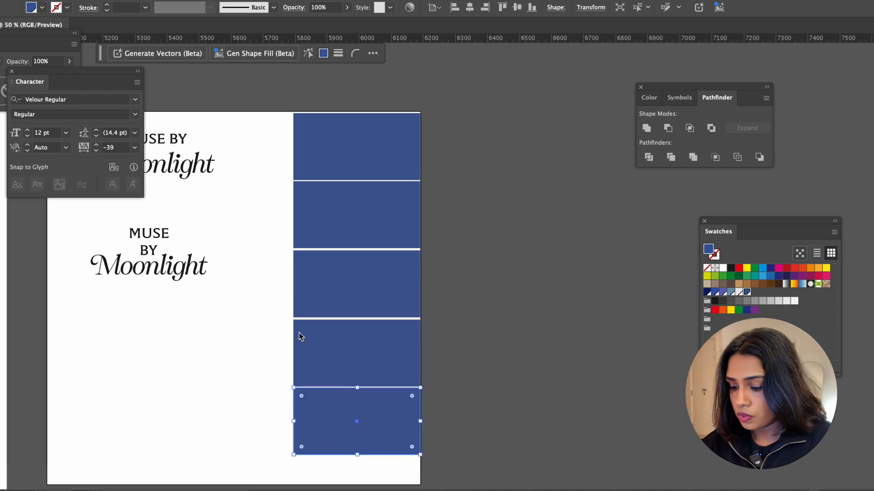
# - Pick a stacked rectangle to recolour with a palette swatch
pyautogui.click(356, 146)
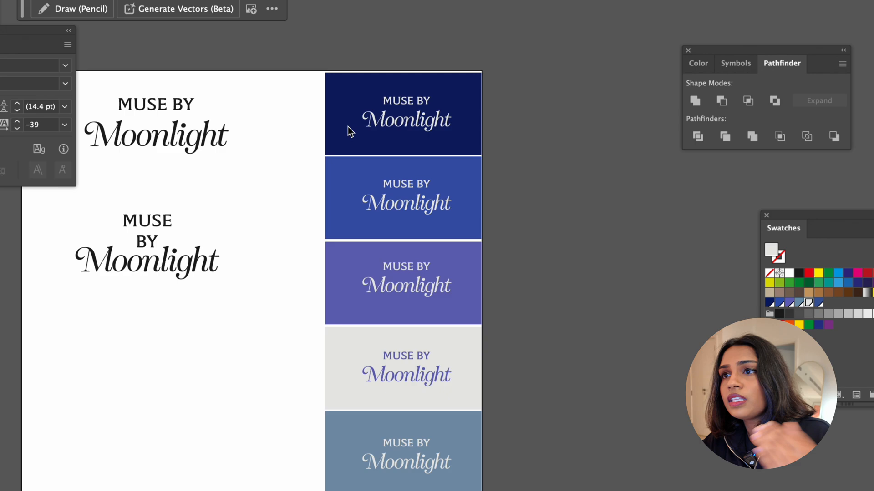
pyautogui.moveTo(350, 127)
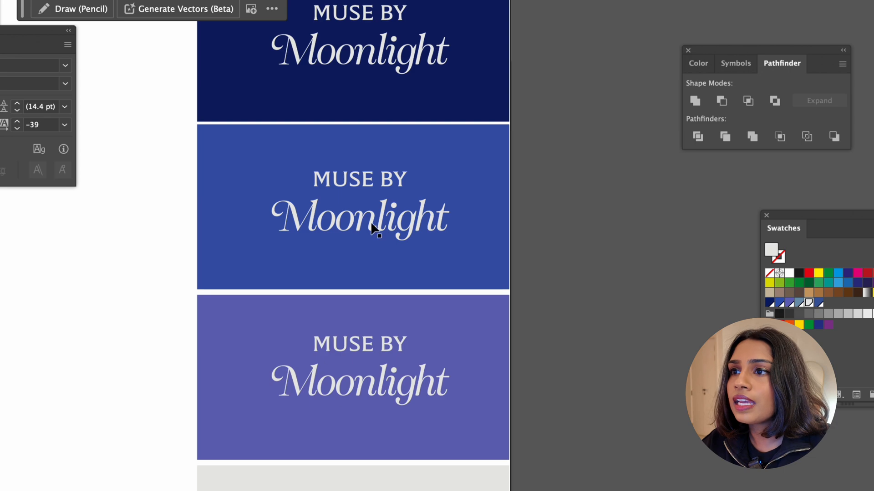
pyautogui.moveTo(409, 220)
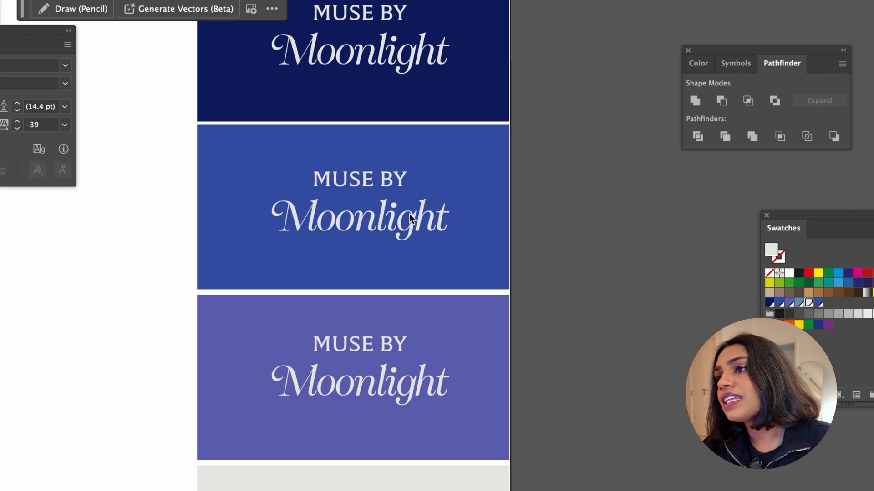
pyautogui.moveTo(473, 254)
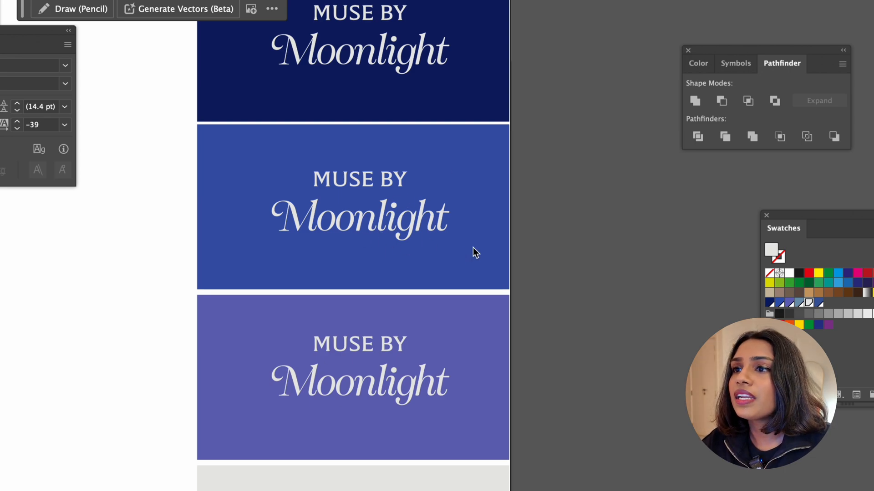
pyautogui.moveTo(267, 209)
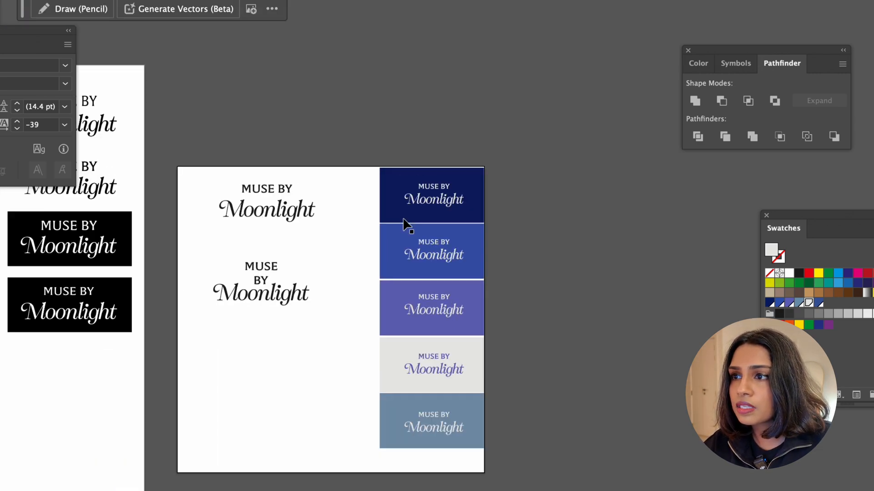
pyautogui.moveTo(352, 368)
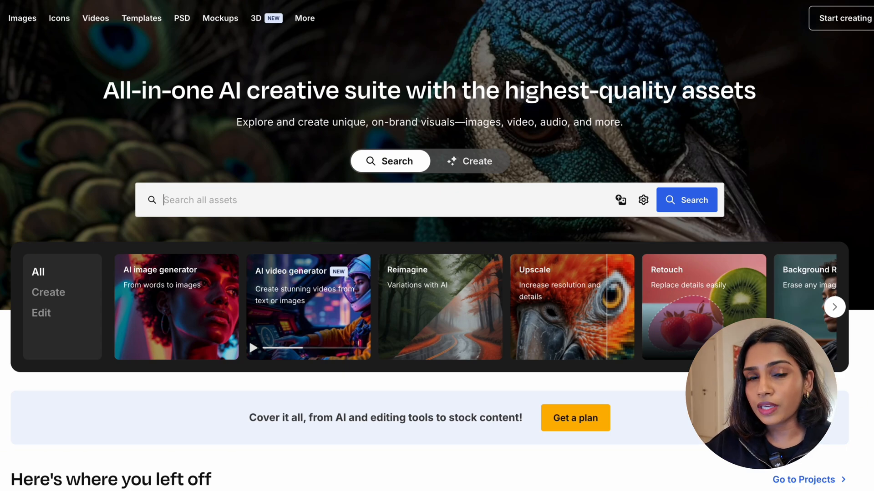
pyautogui.moveTo(265, 218)
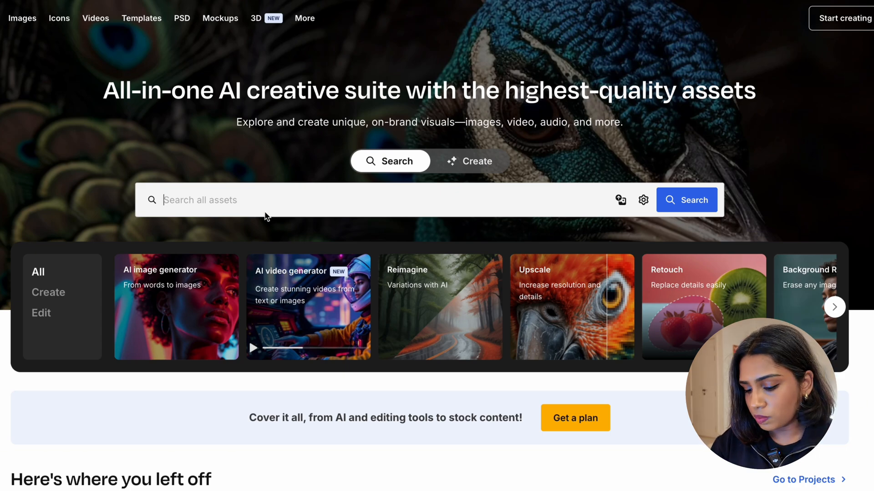
# - Search Freepik for 'jewellery' mockups, filter to PSD files, and start typing 'brand'
pyautogui.write('jew')
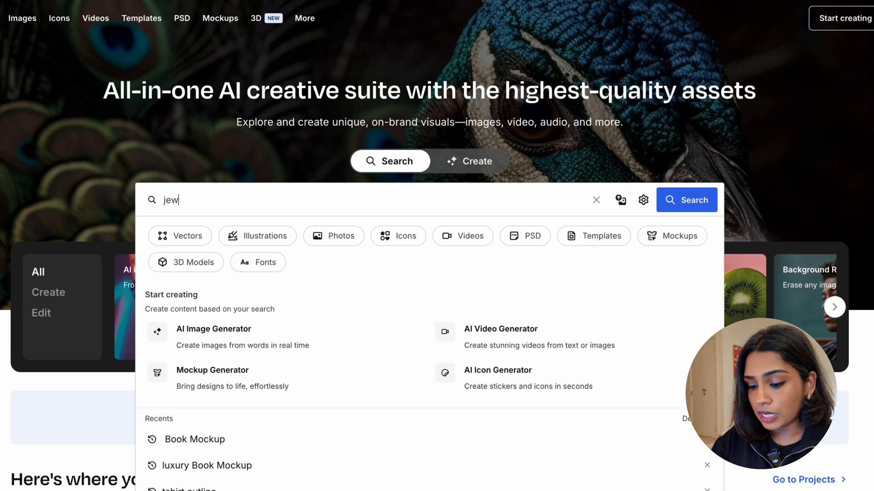
pyautogui.write('ellery')
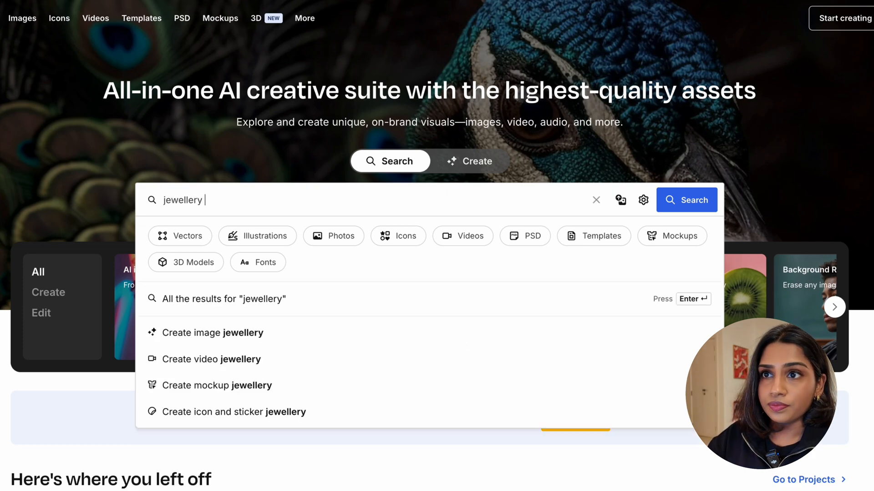
pyautogui.click(686, 199)
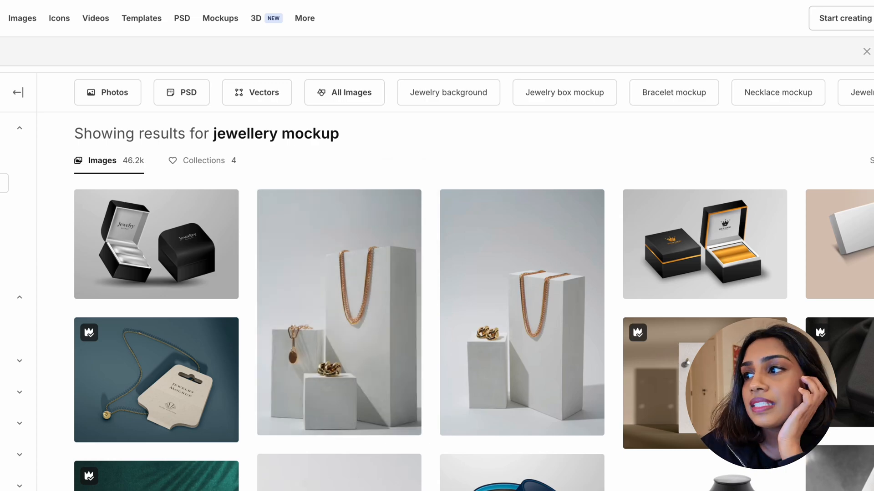
pyautogui.click(181, 92)
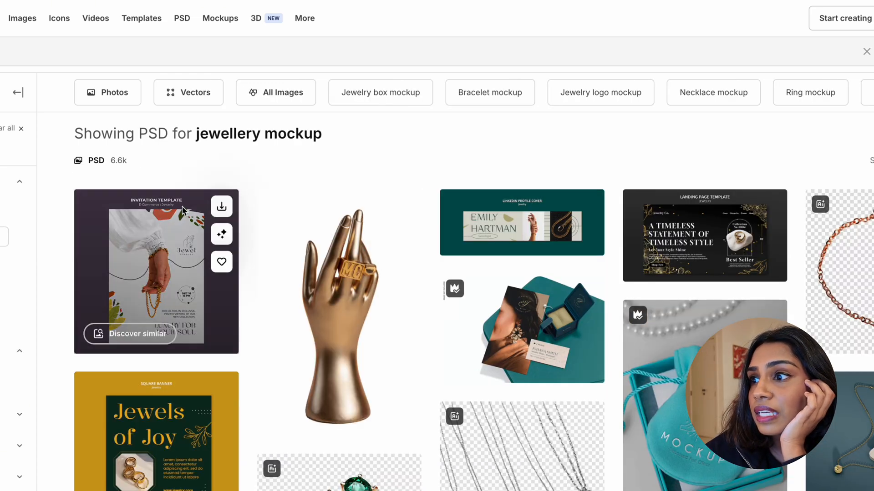
pyautogui.scroll(-3)
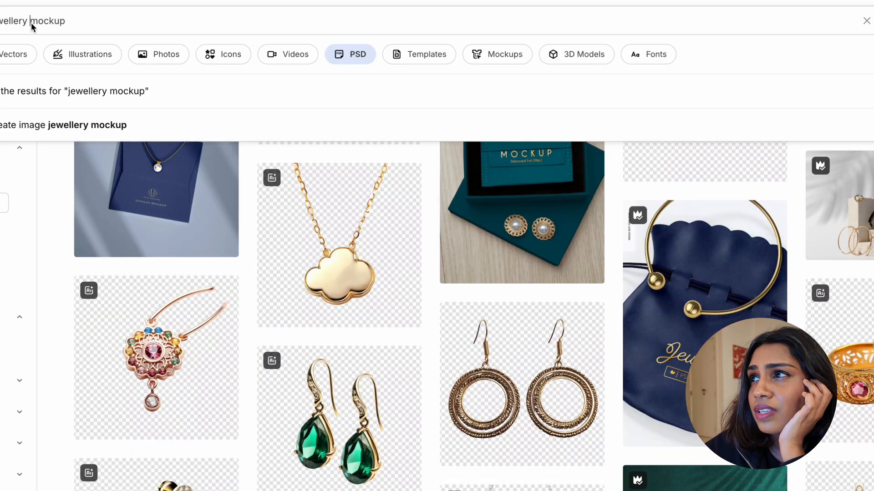
pyautogui.write('brand')
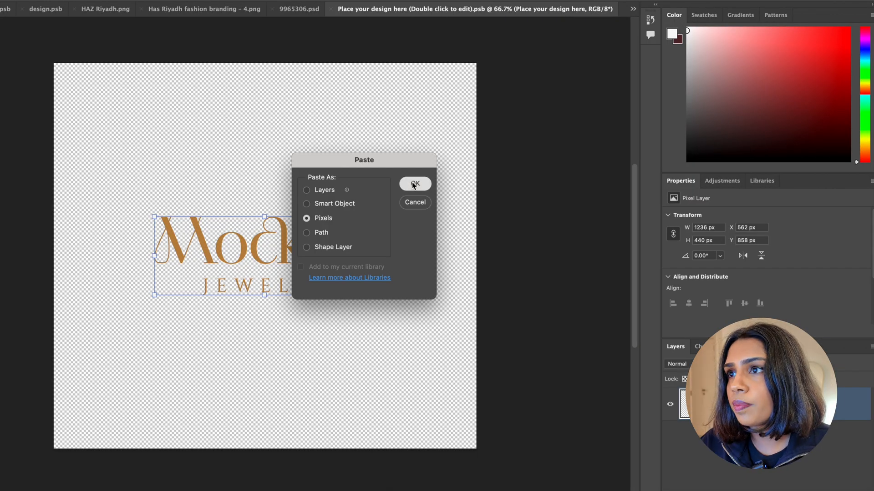
# - Paste the copied wordmark as a Pixels layer into the mockup's smart object file
pyautogui.click(415, 183)
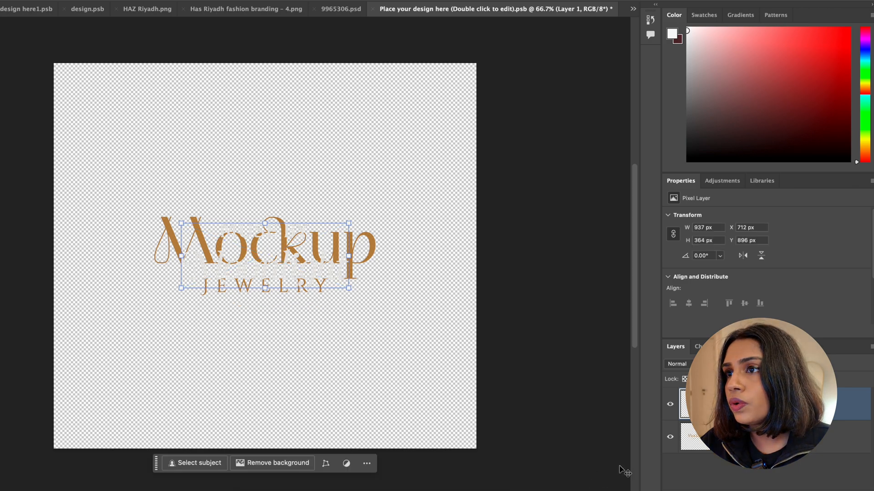